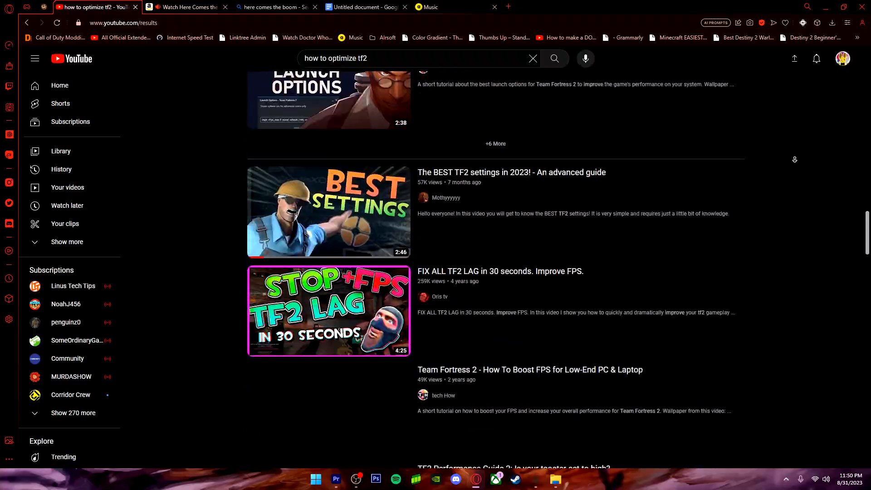
Step: Scroll through the YouTube results for 'how to optimize tf2' before leaving them for the desktop
scroll("down", 3)
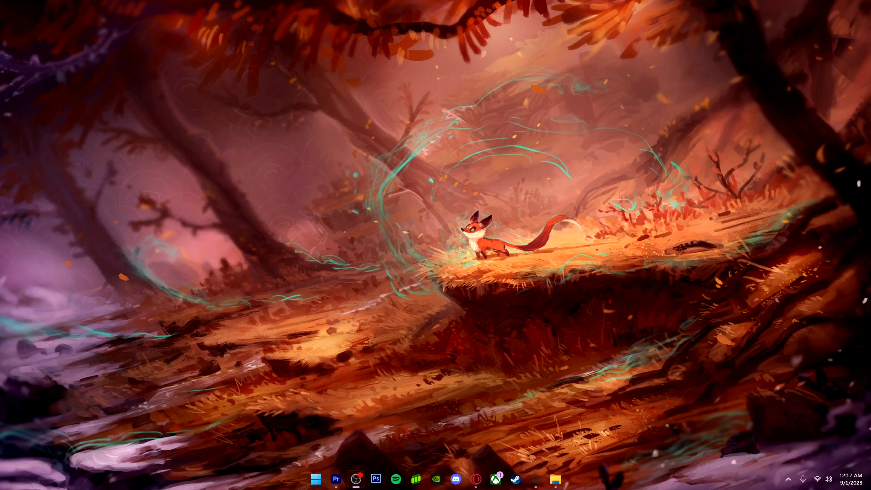
mouse_move(236, 441)
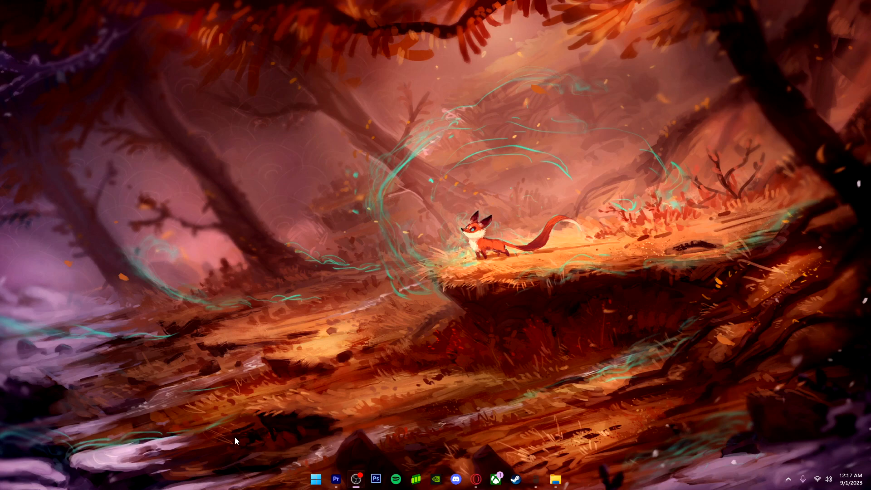
Step: Launch Settings from Start, search 'graphics' and land on the Graphics settings app list
left_click(315, 478)
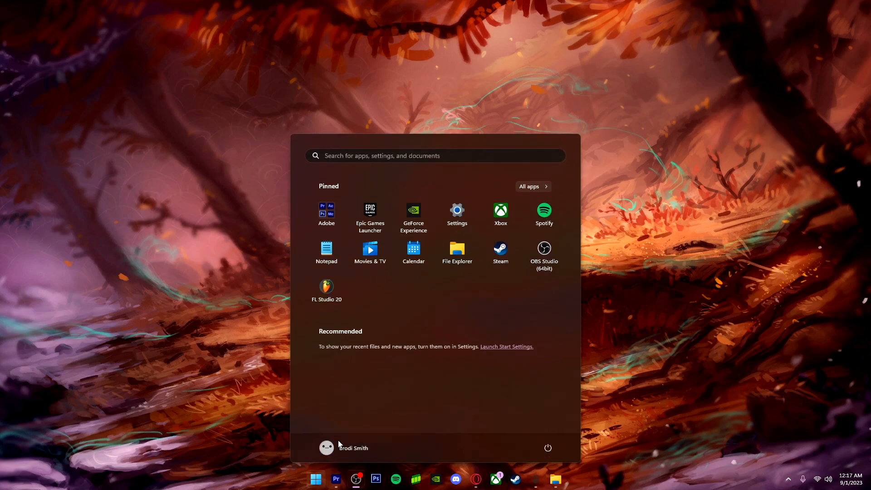
type("set")
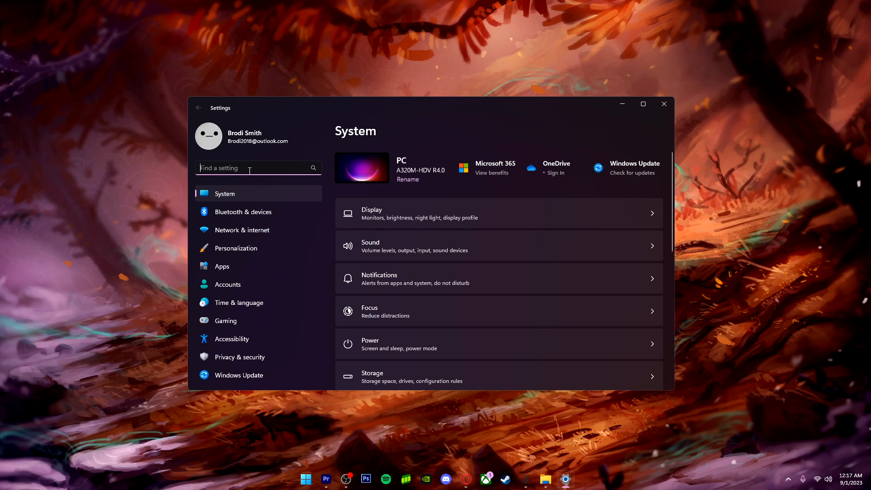
type("graphics")
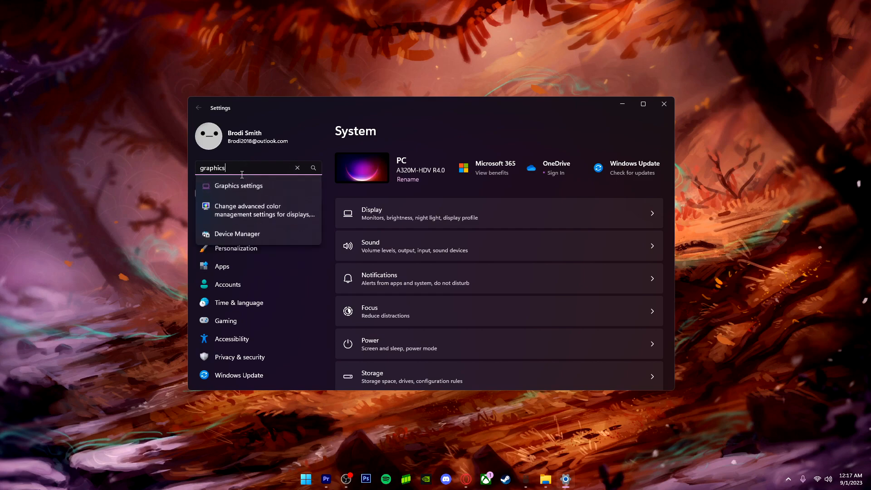
left_click(238, 185)
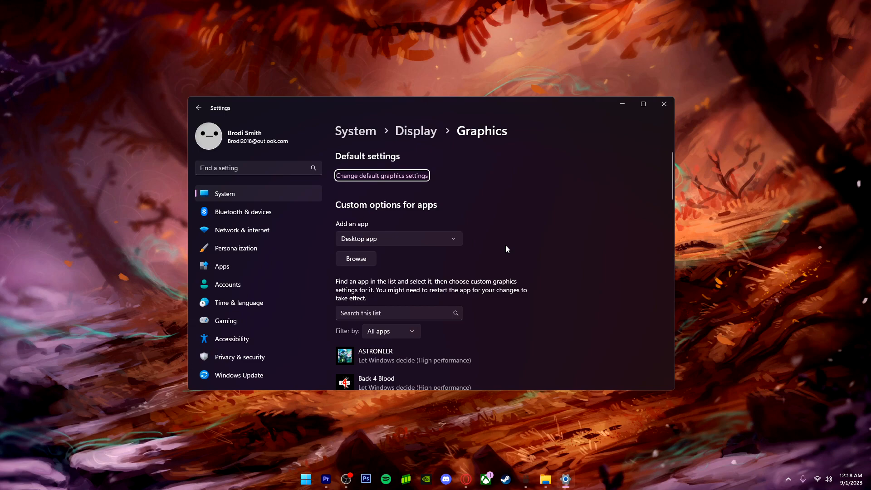
mouse_move(501, 267)
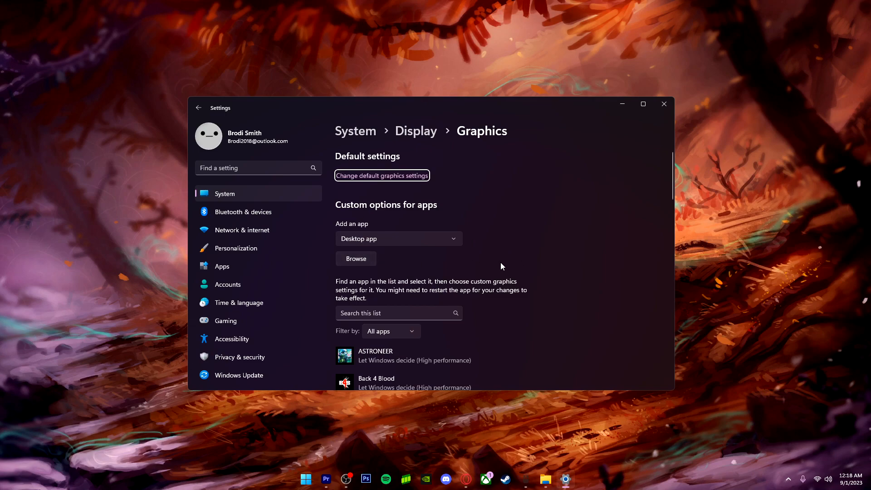
scroll("down", 3)
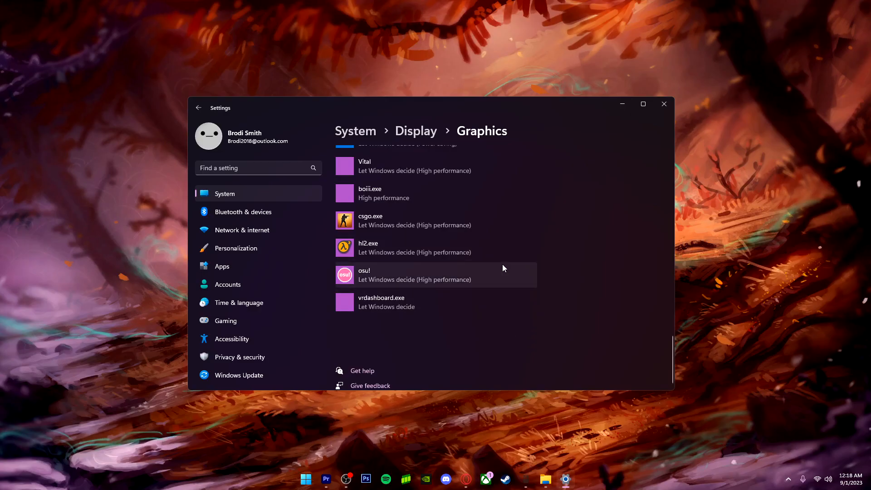
scroll("up", 3)
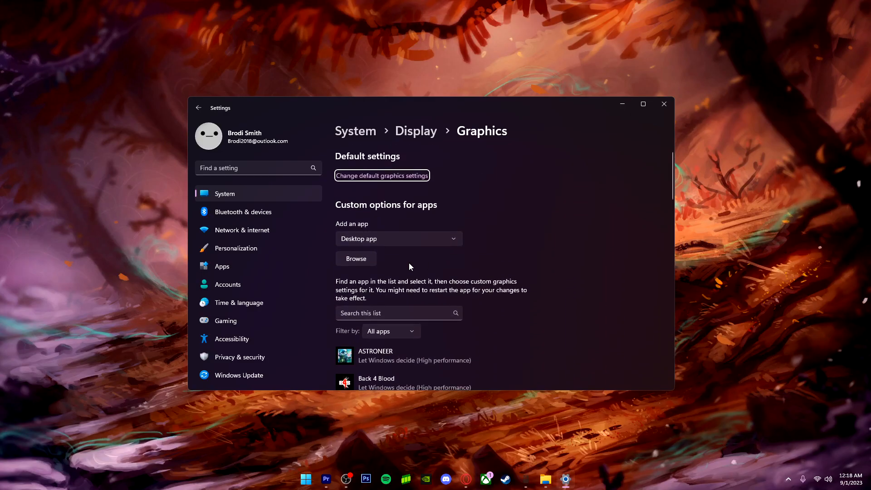
scroll("down", 3)
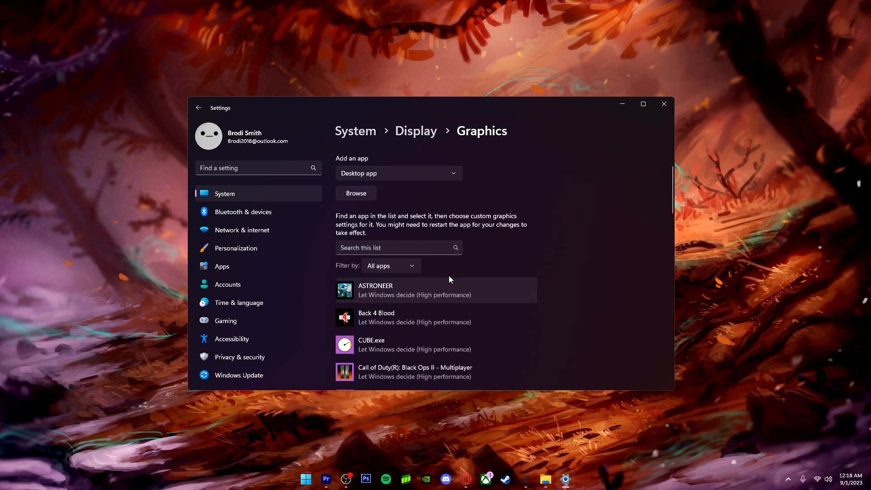
Step: Browse for a desktop app, first heading into Program Files (x86)\Steam\Team Fortress 2
left_click(356, 193)
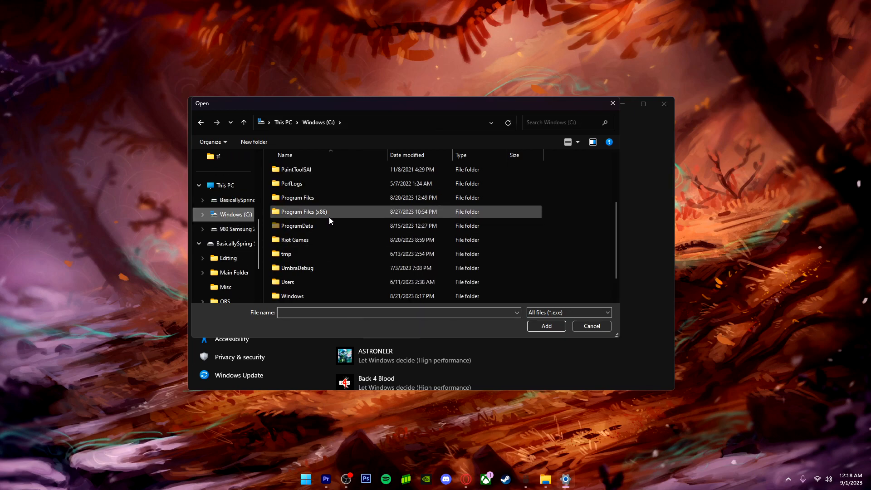
double_click(301, 211)
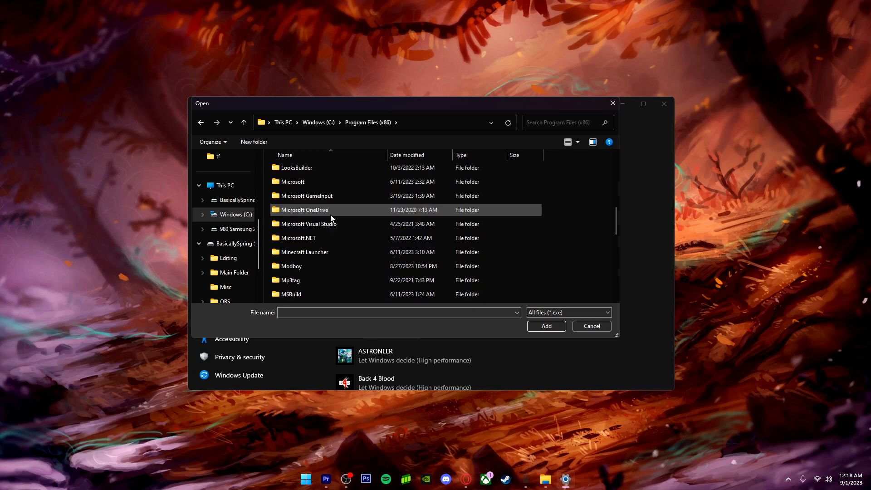
scroll("down", 3)
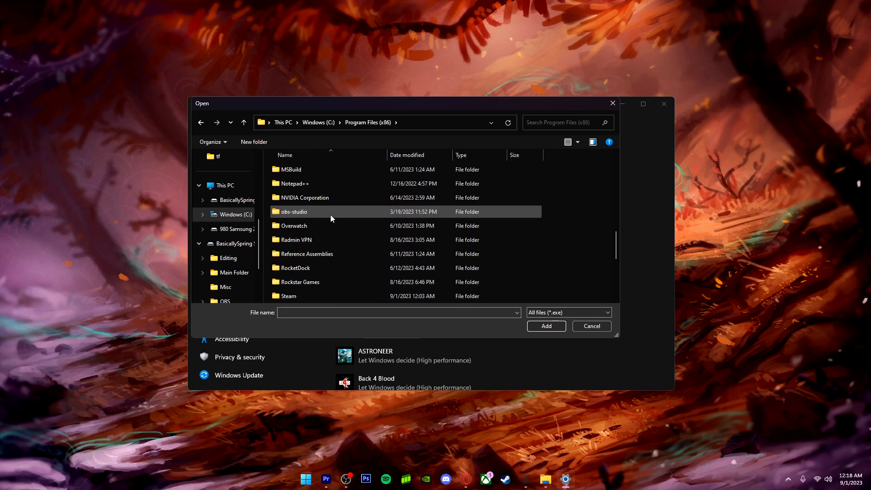
double_click(288, 295)
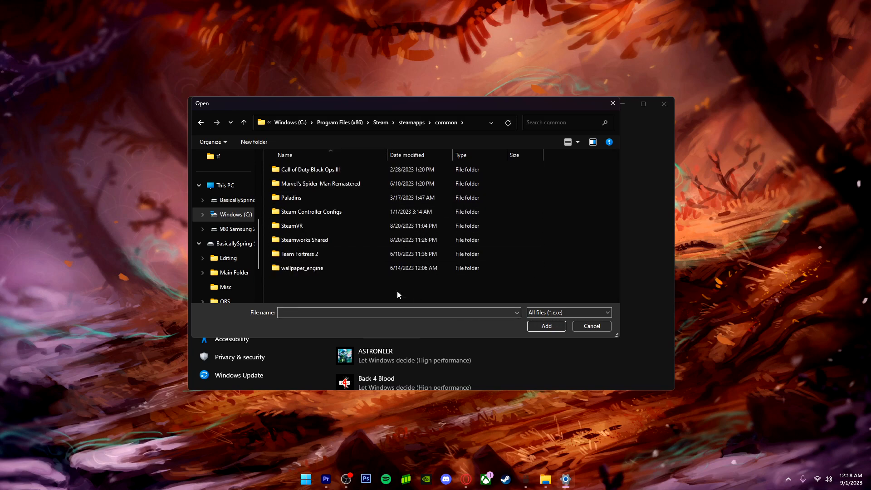
double_click(299, 254)
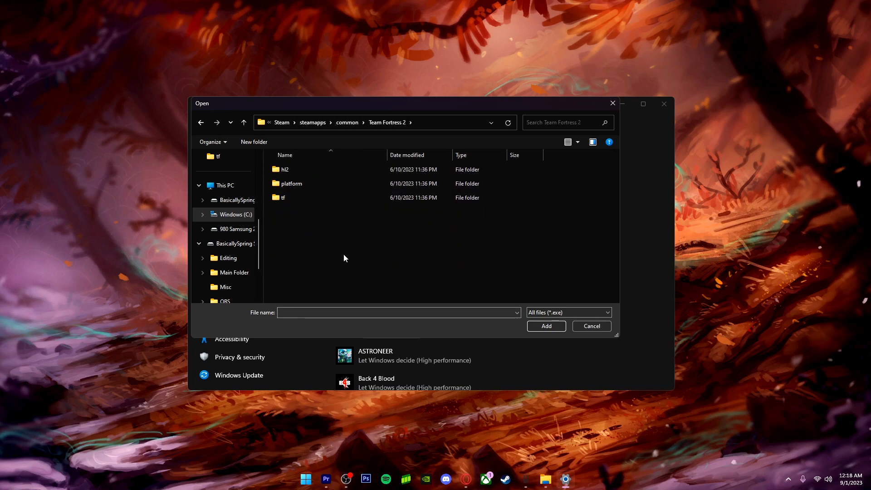
mouse_move(253, 239)
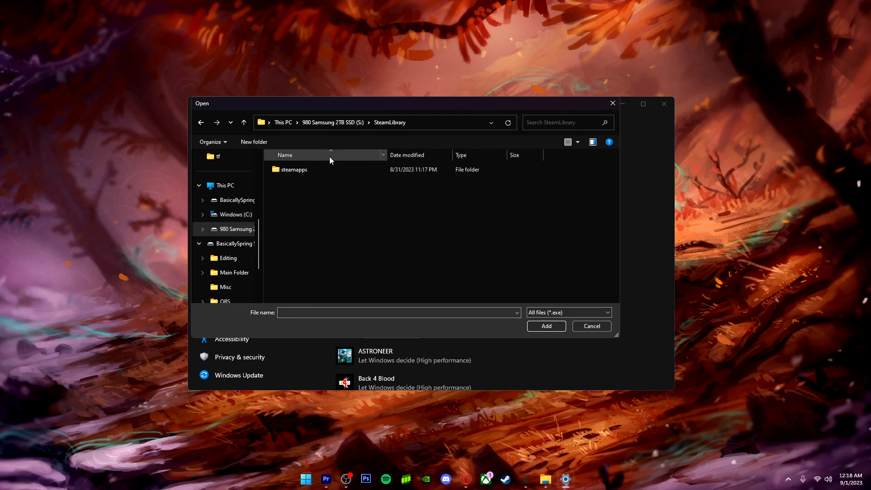
Step: Navigate S:\SteamLibrary\steamapps\common\Team Fortress 2 and add hl2.exe, which was already listed
double_click(294, 169)
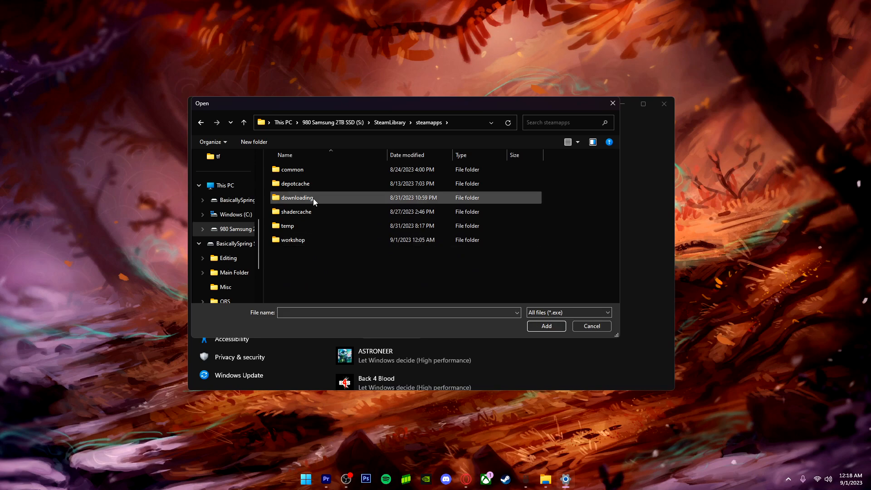
double_click(291, 170)
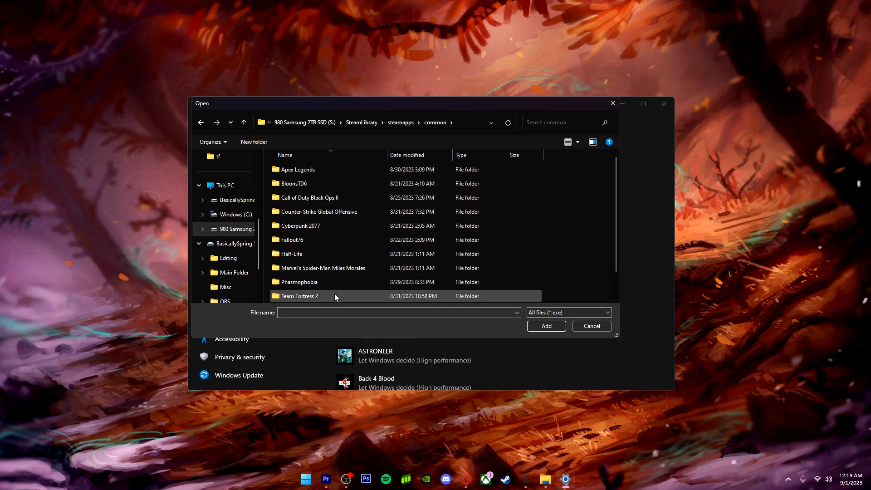
double_click(299, 296)
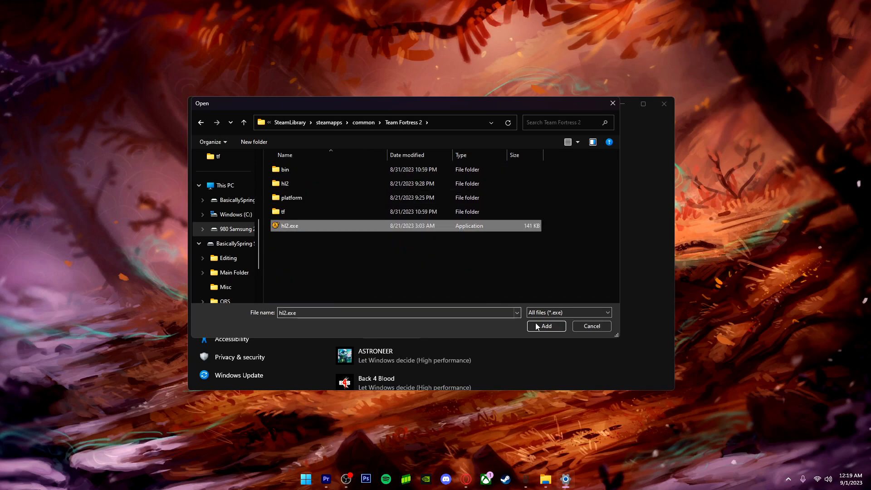
left_click(545, 326)
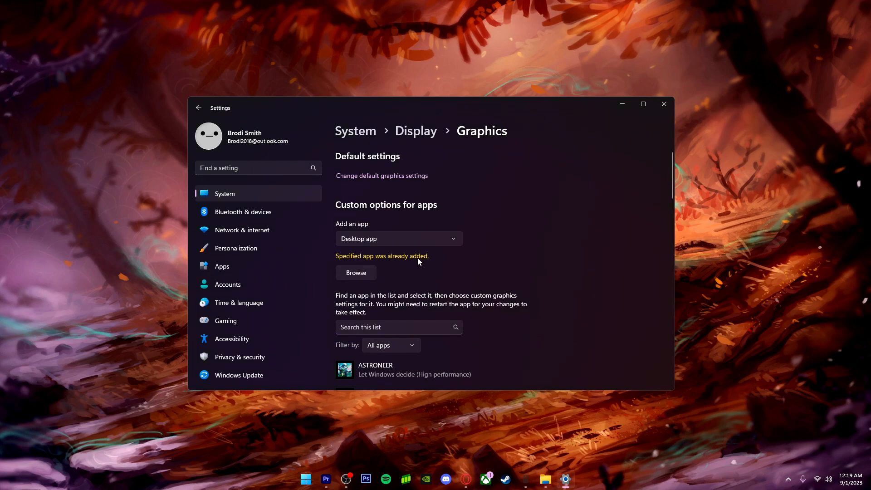
Step: Set hl2.exe's graphics preference to High performance and save it
scroll("down", 3)
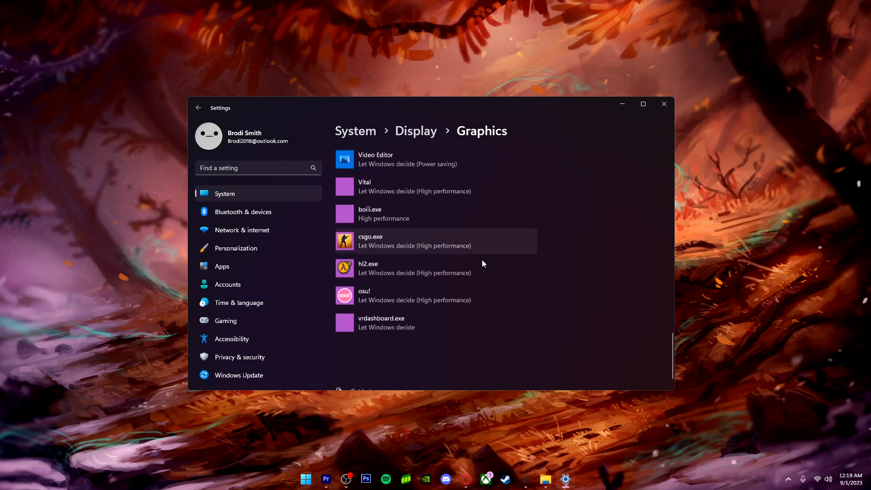
left_click(413, 268)
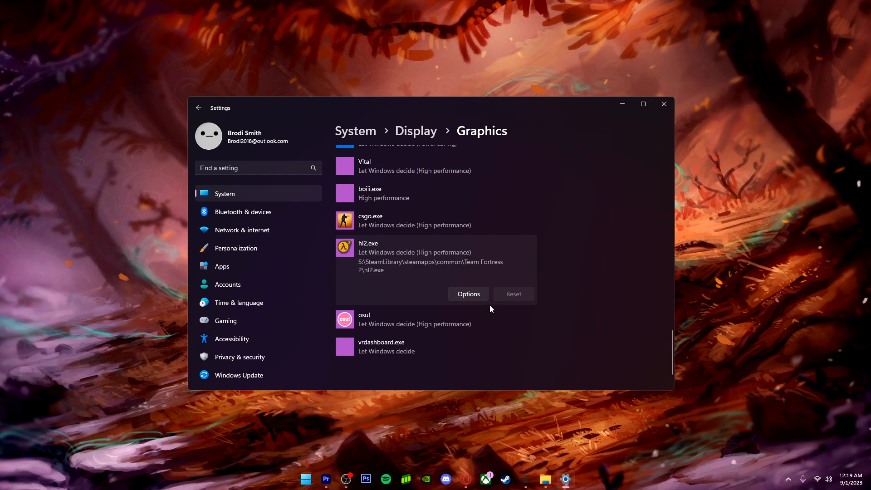
left_click(468, 294)
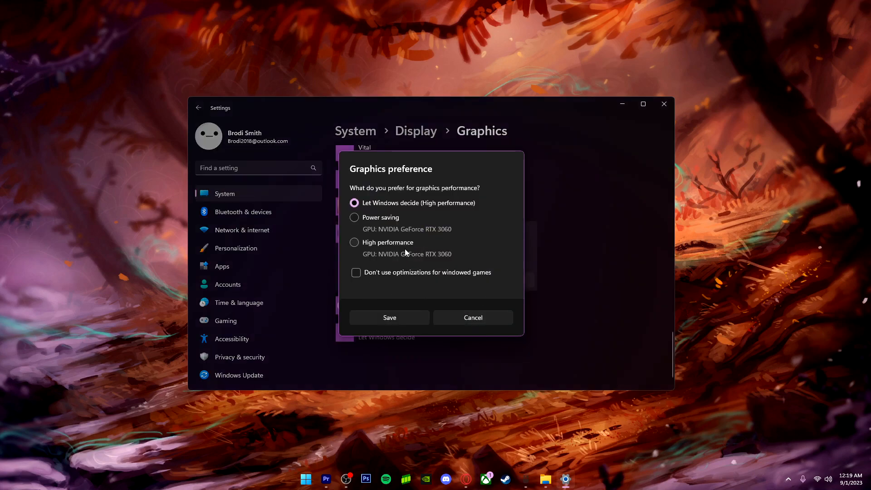
mouse_move(393, 251)
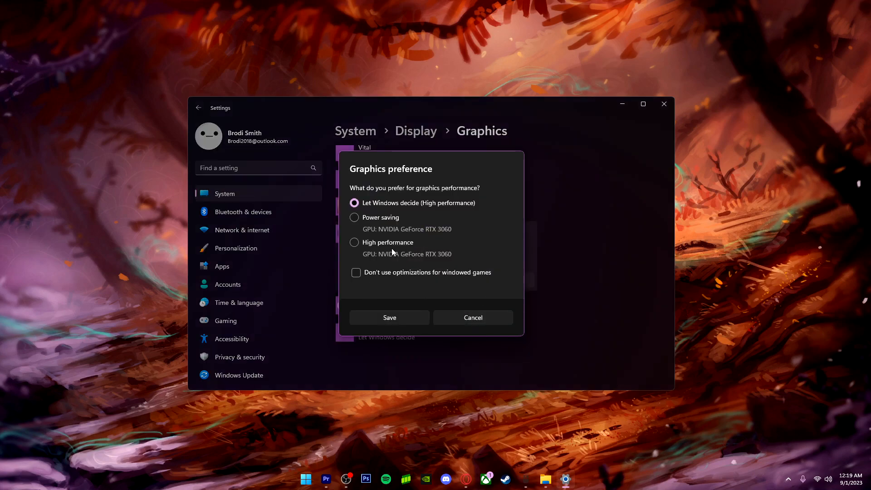
left_click(389, 317)
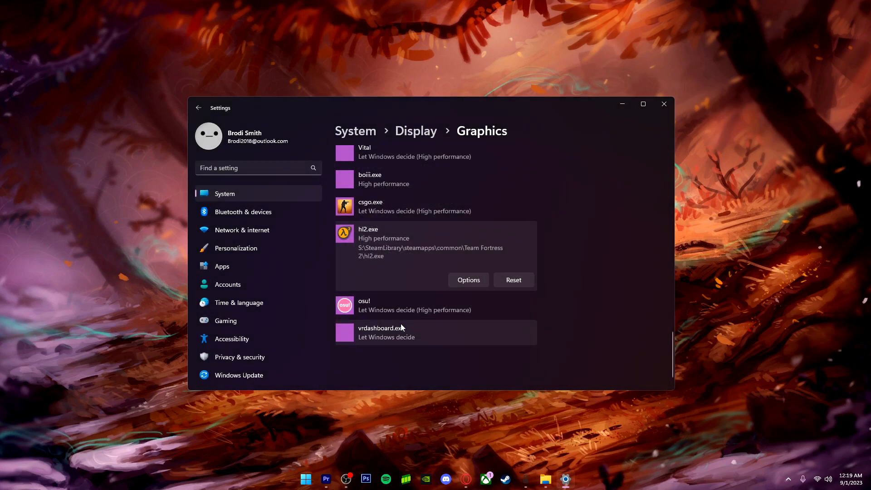
left_click(663, 104)
type("masterc")
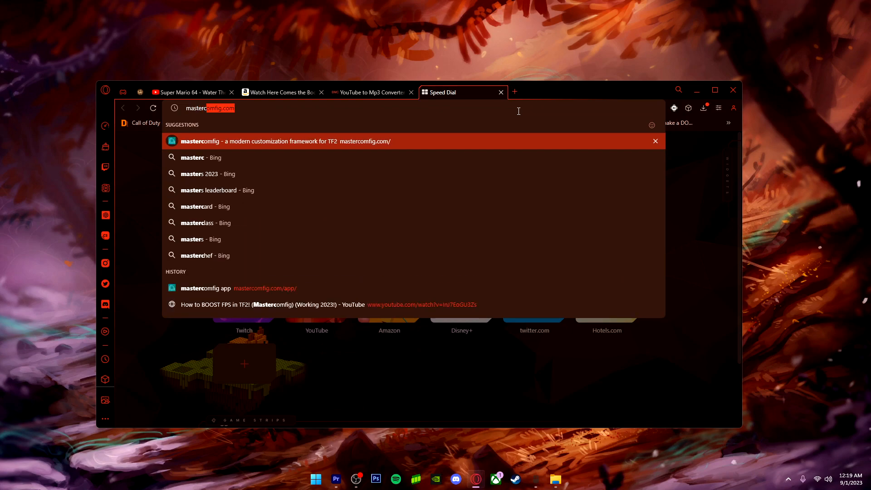
Step: Go to mastercomfig.com, maximize the browser and launch the mastercomfig app
left_click(278, 142)
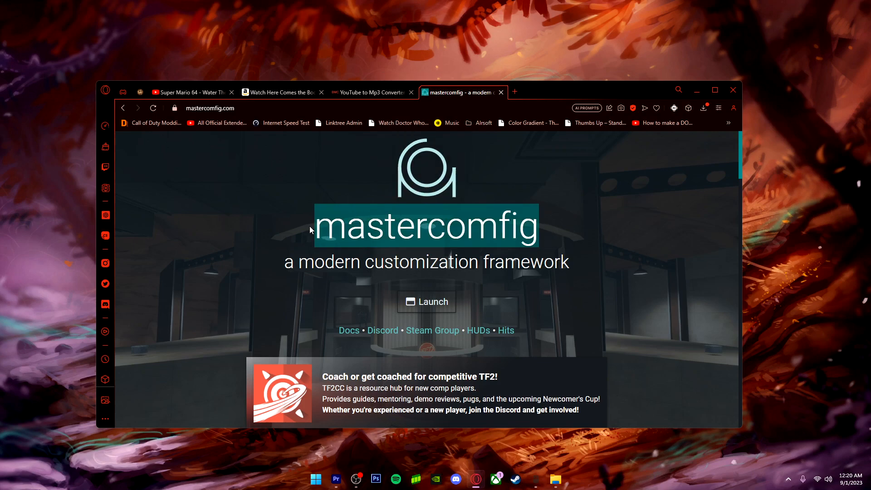
scroll("down", 3)
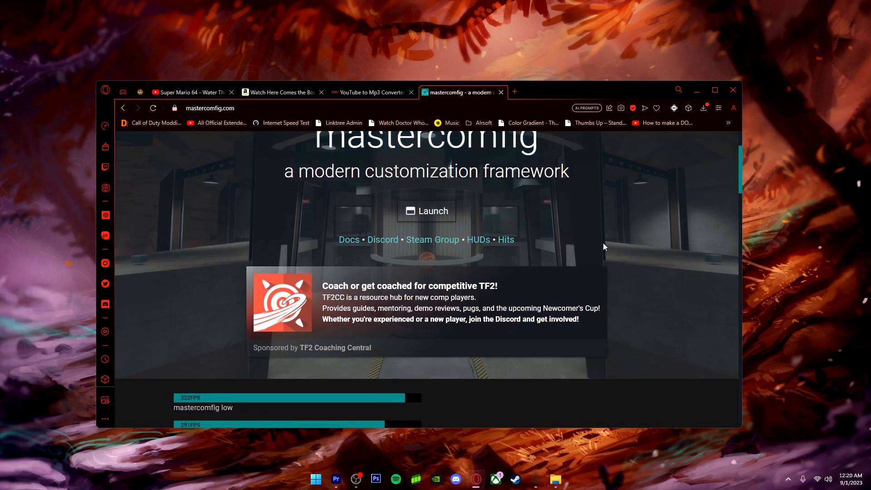
left_click(713, 90)
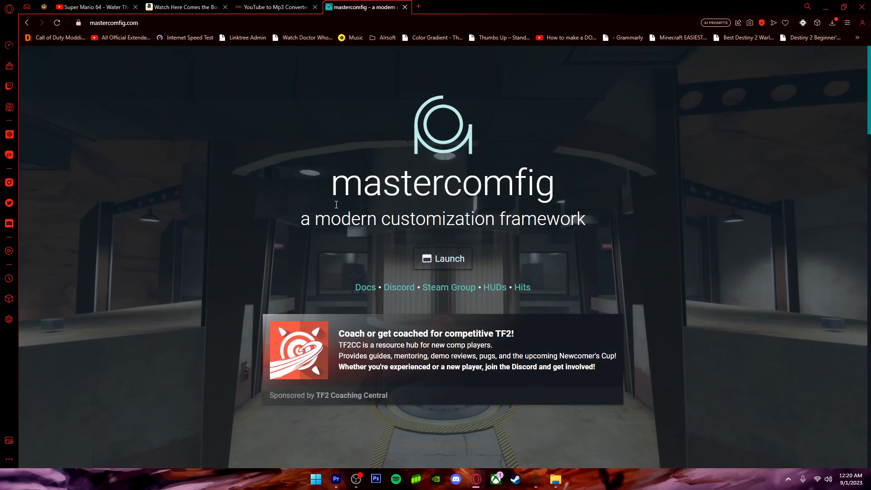
mouse_move(442, 259)
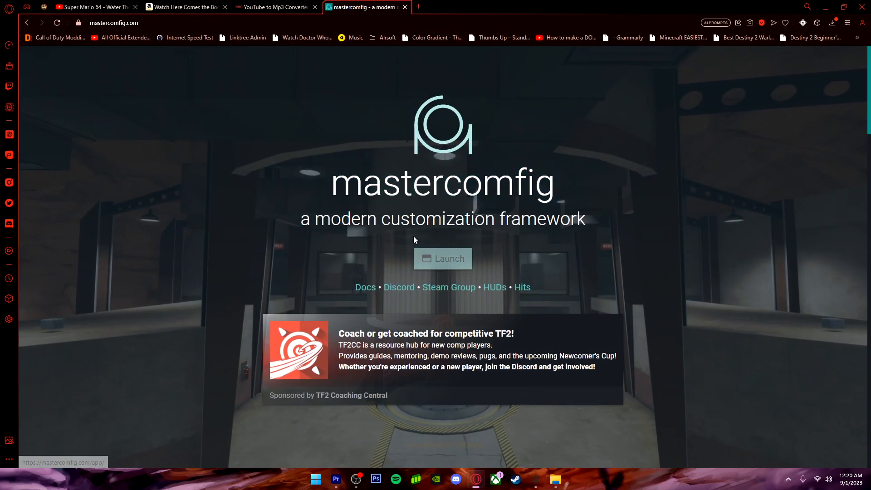
left_click(441, 259)
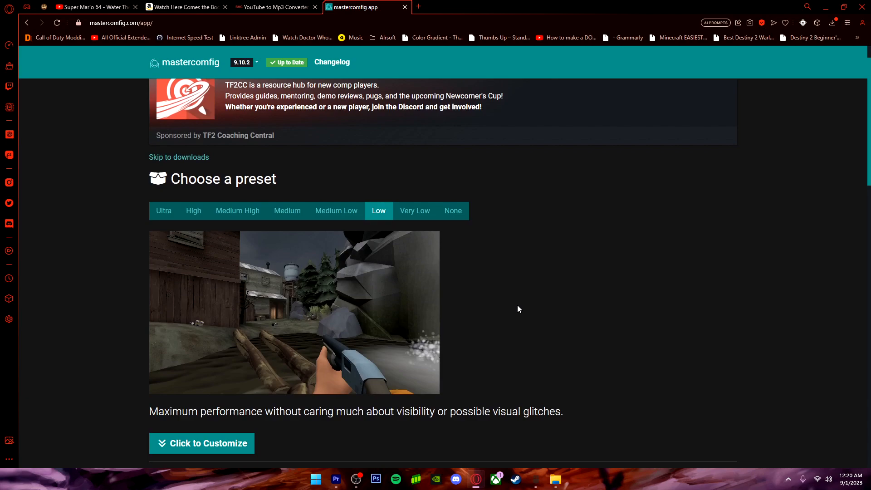
Step: Read the Ultra, Medium High, Low and Very Low preset descriptions
scroll("down", 3)
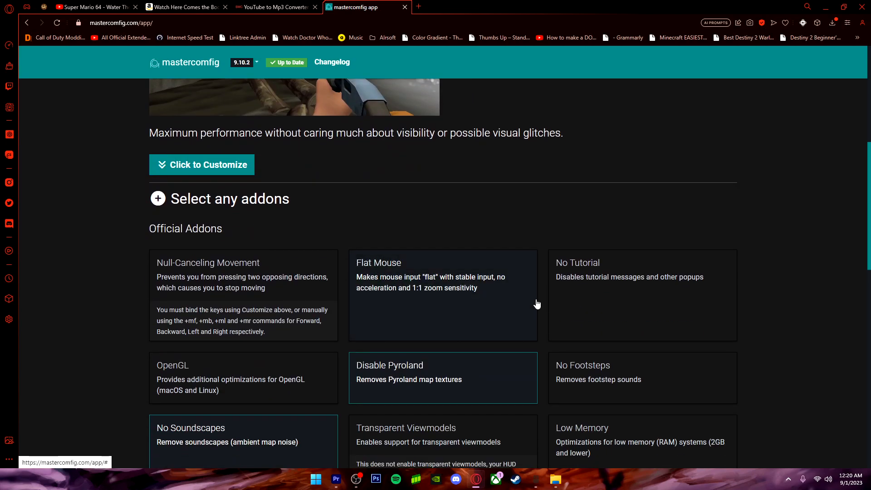
scroll("down", 3)
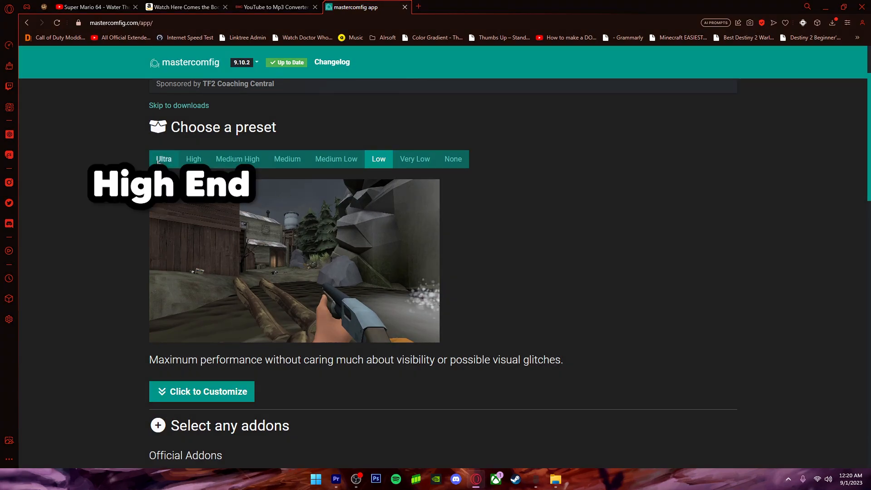
left_click(236, 159)
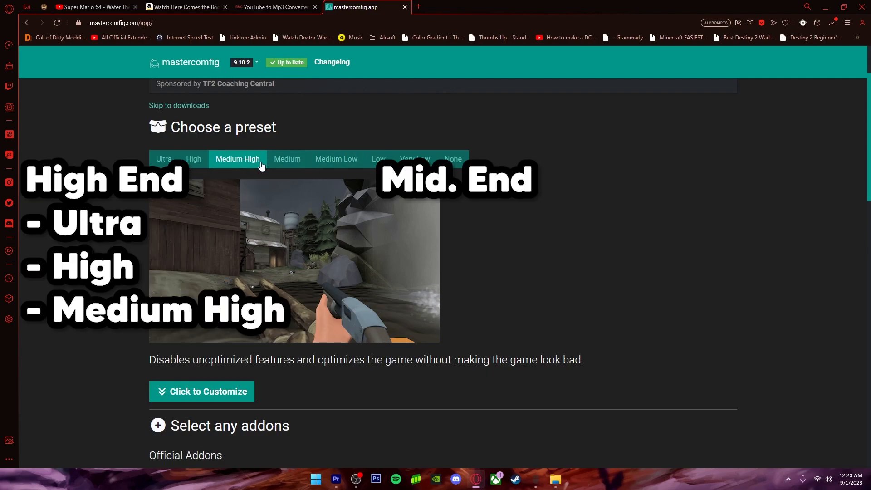
left_click(334, 159)
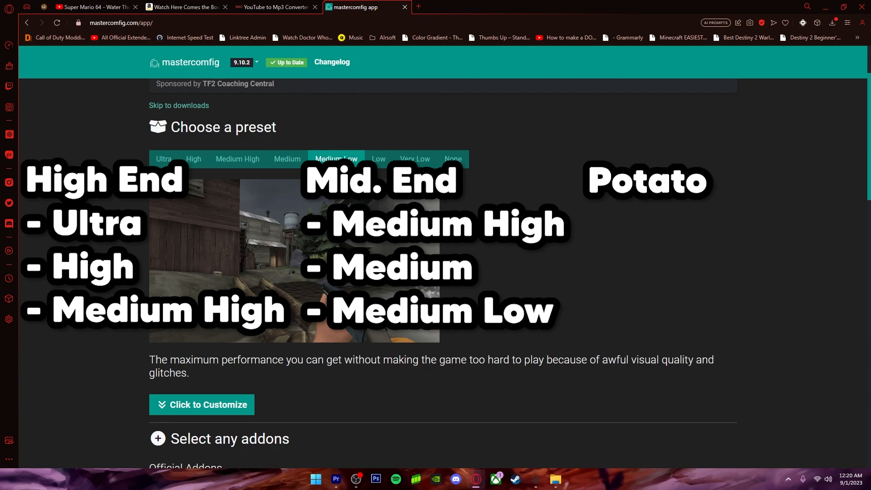
left_click(379, 160)
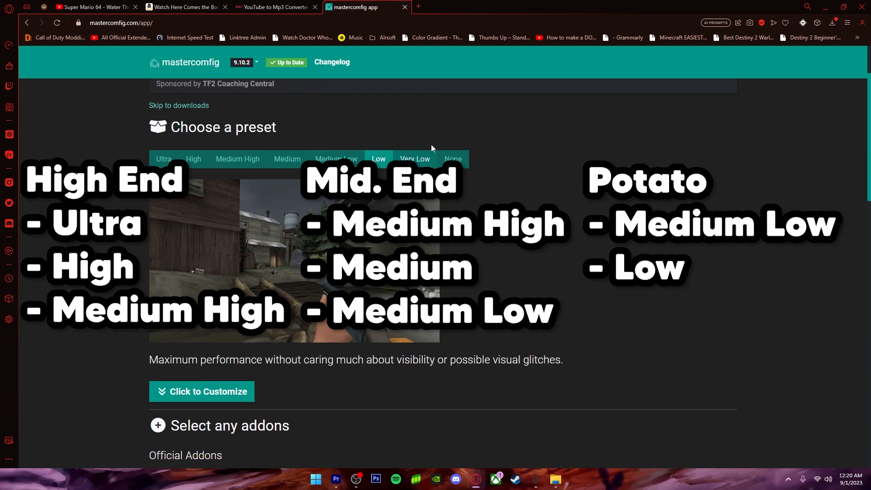
left_click(414, 159)
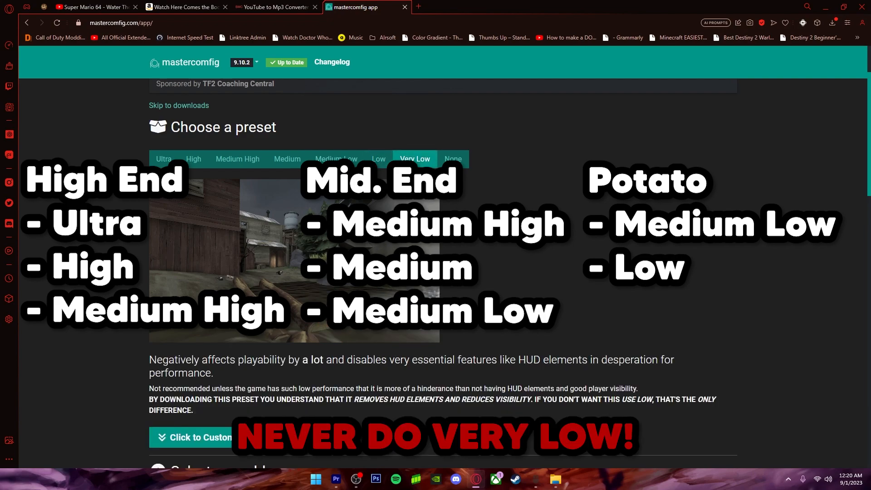
Step: Revisit the Low preset and settle on Medium Low
scroll("down", 3)
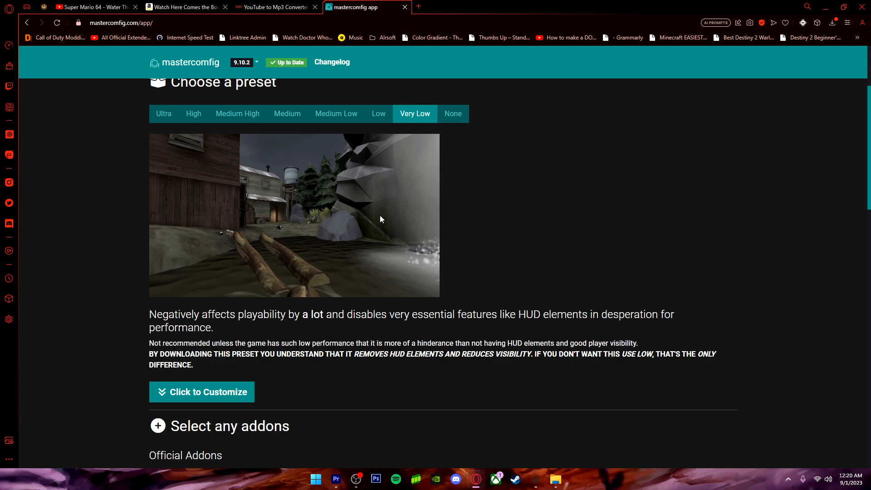
mouse_move(378, 113)
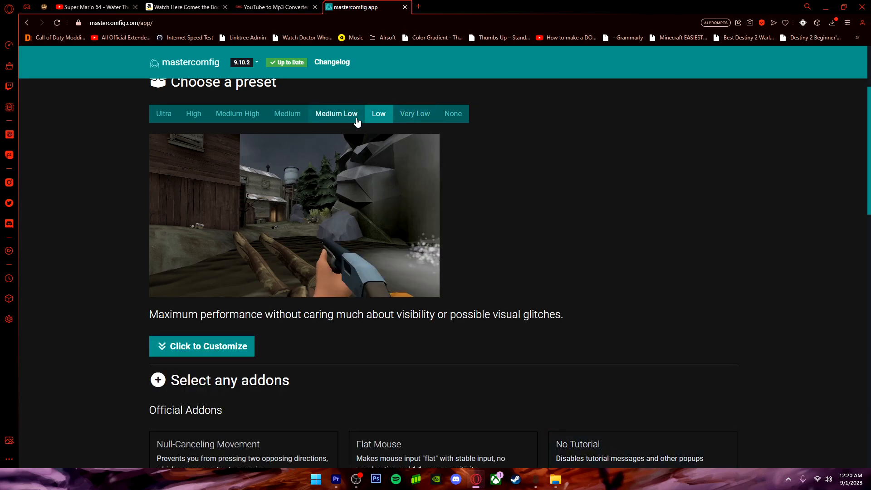
left_click(378, 114)
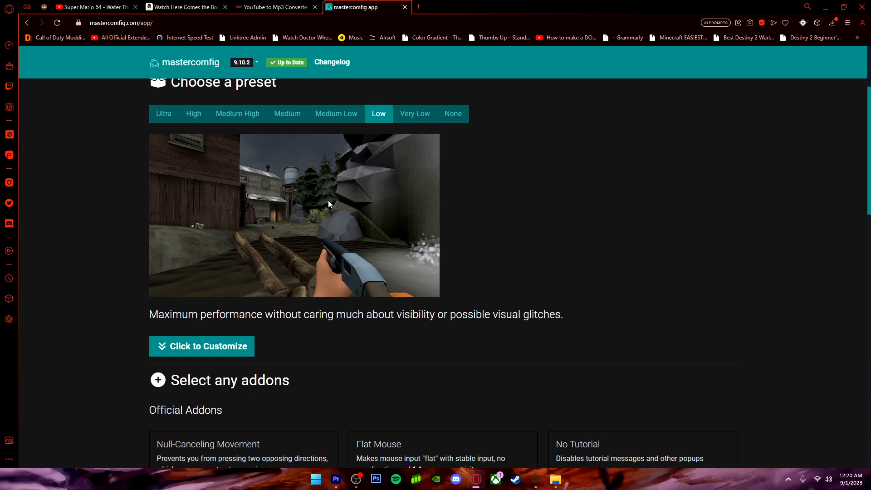
left_click(336, 204)
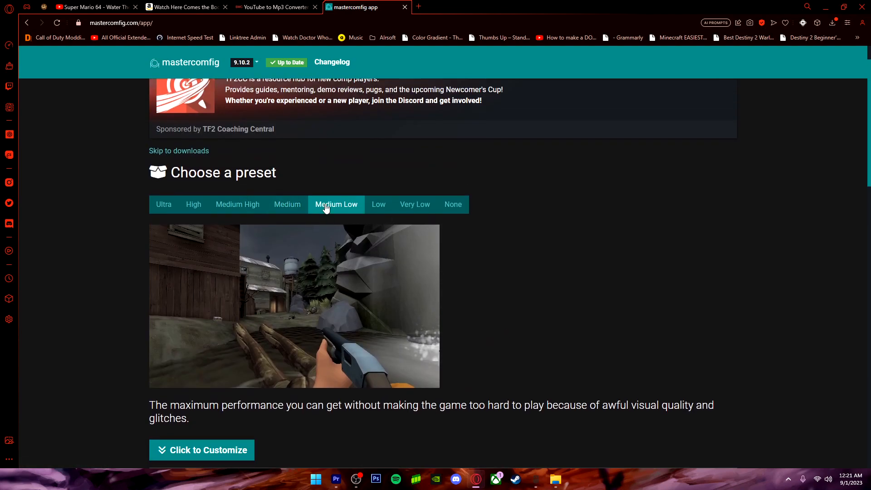
Step: Scroll down to the official addons list beneath the Medium Low preset
scroll("down", 3)
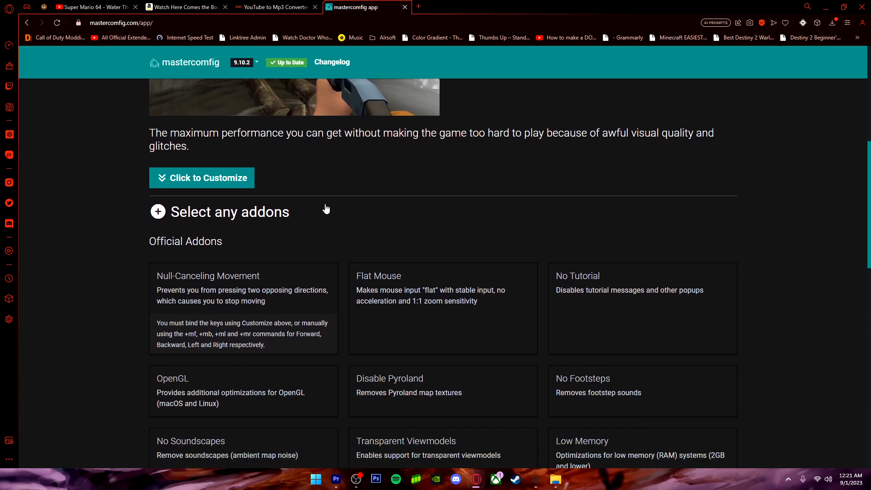
scroll("down", 3)
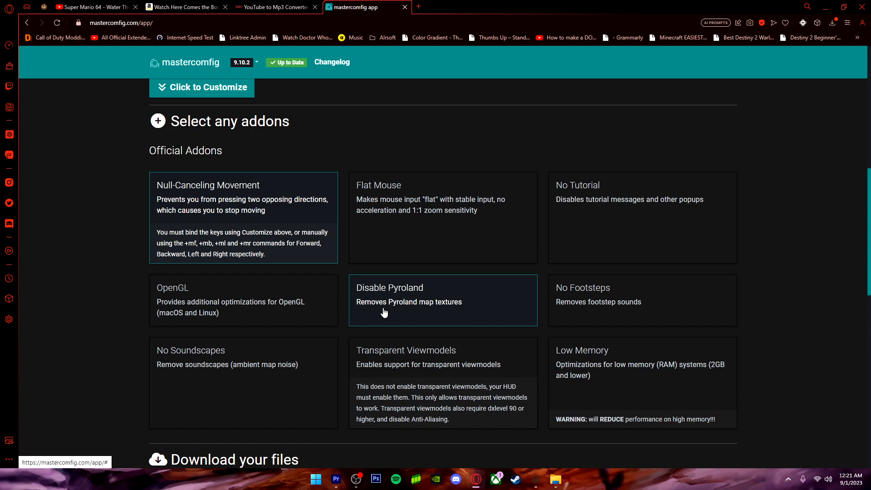
mouse_move(233, 219)
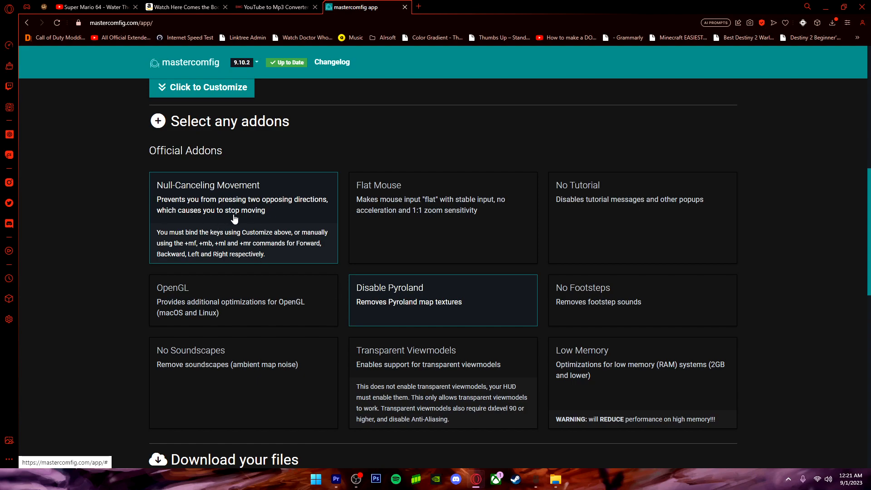
mouse_move(185, 214)
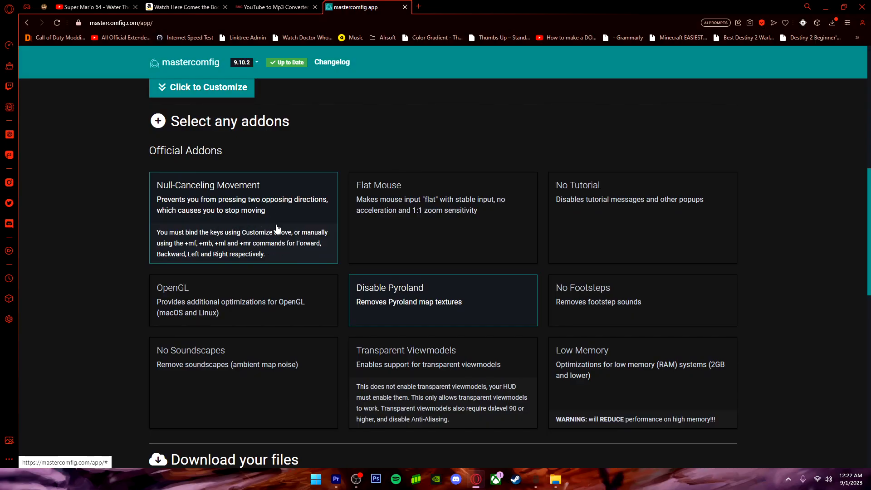
Step: Download the customized mastercomfig zip and open it to look inside its tf folder
scroll("down", 3)
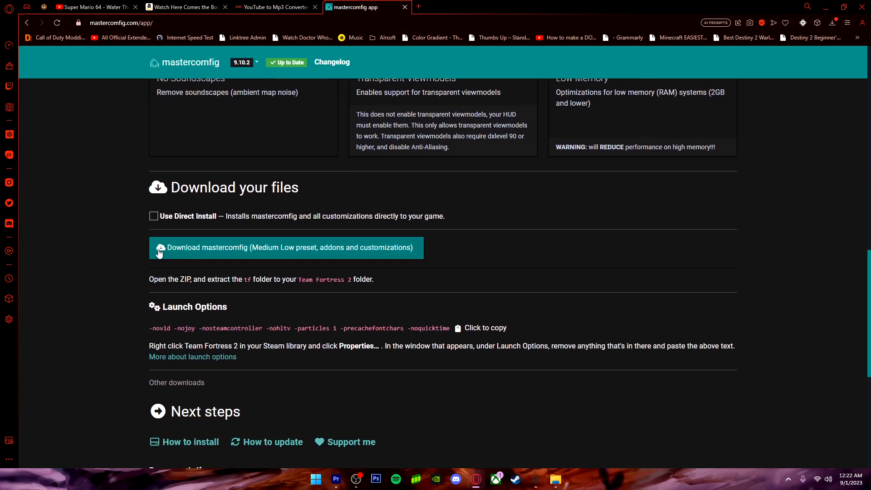
mouse_move(390, 251)
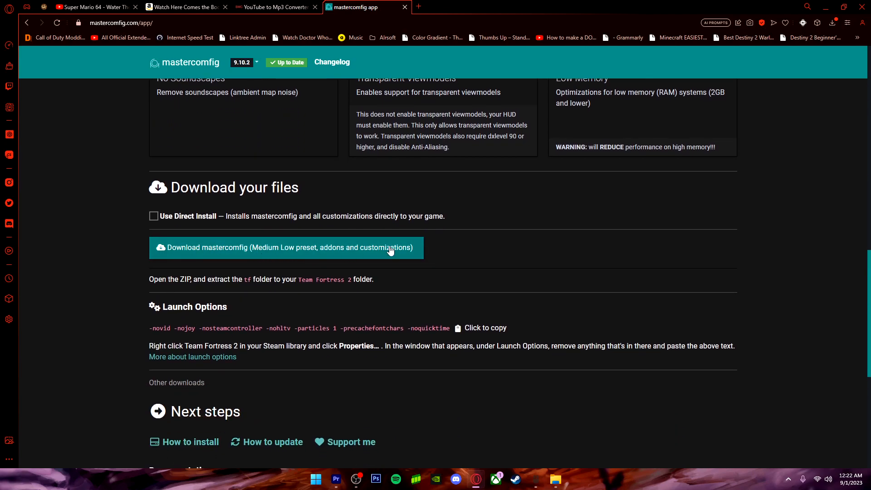
left_click(284, 247)
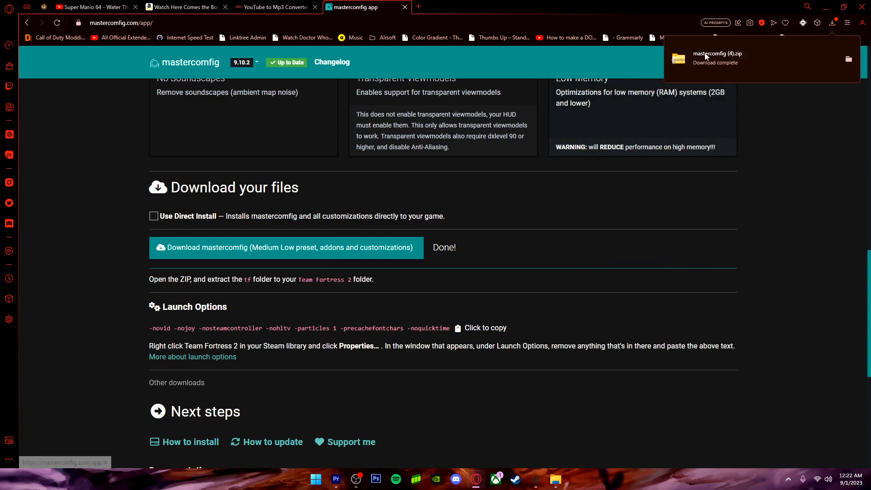
left_click(678, 58)
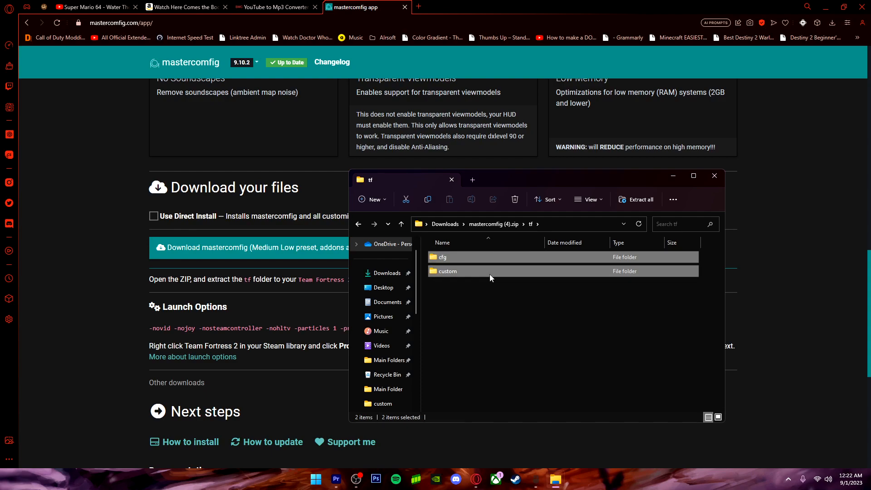
double_click(442, 256)
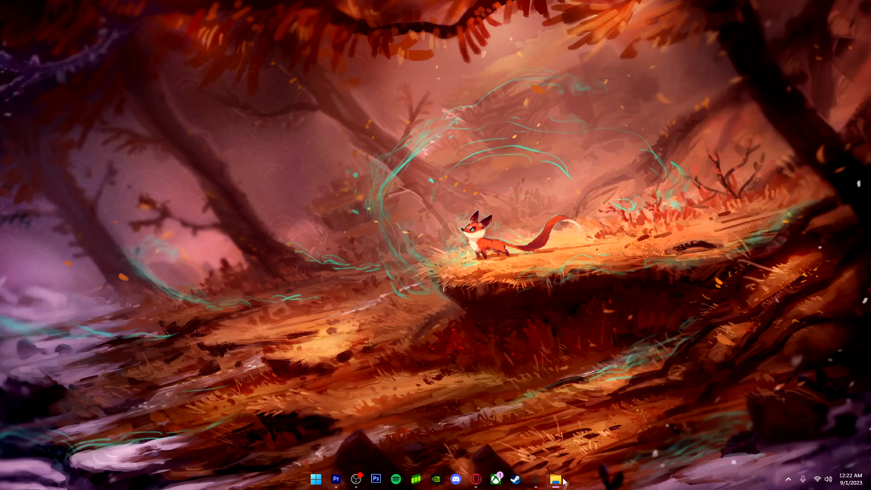
mouse_move(551, 485)
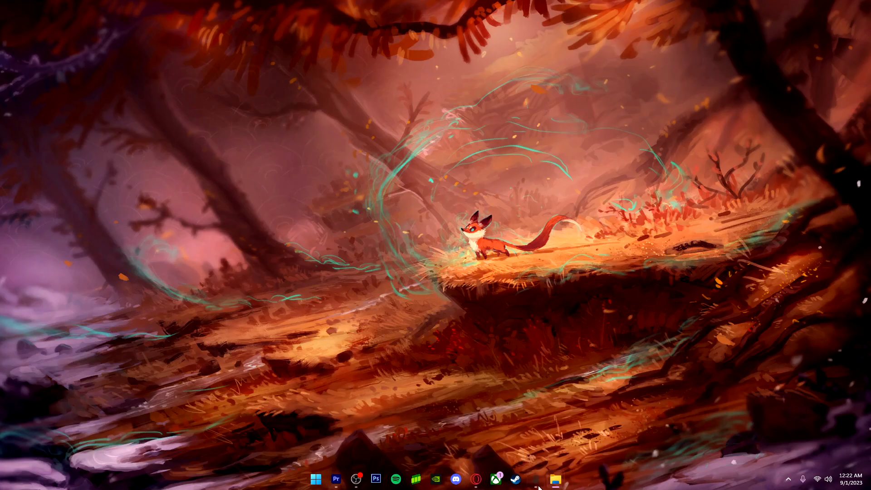
Step: Browse Team Fortress 2's local files from Steam and drag the zip's cfg and custom folders into tf
left_click(513, 478)
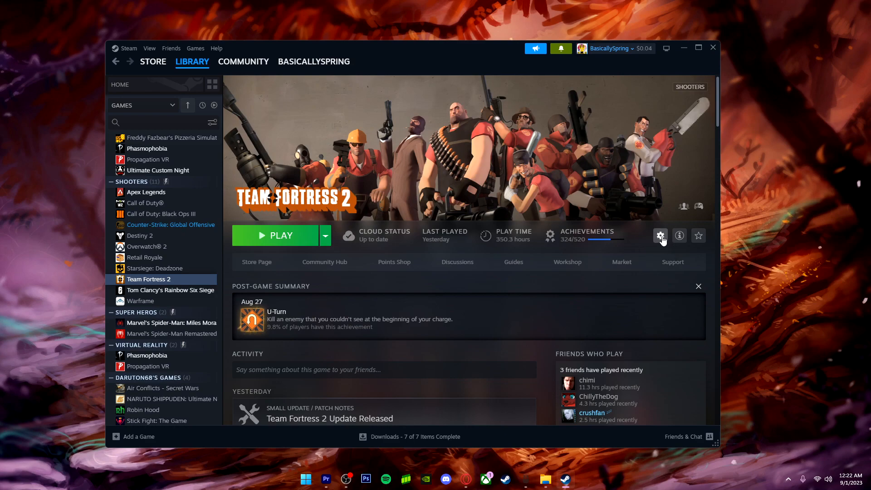
left_click(660, 235)
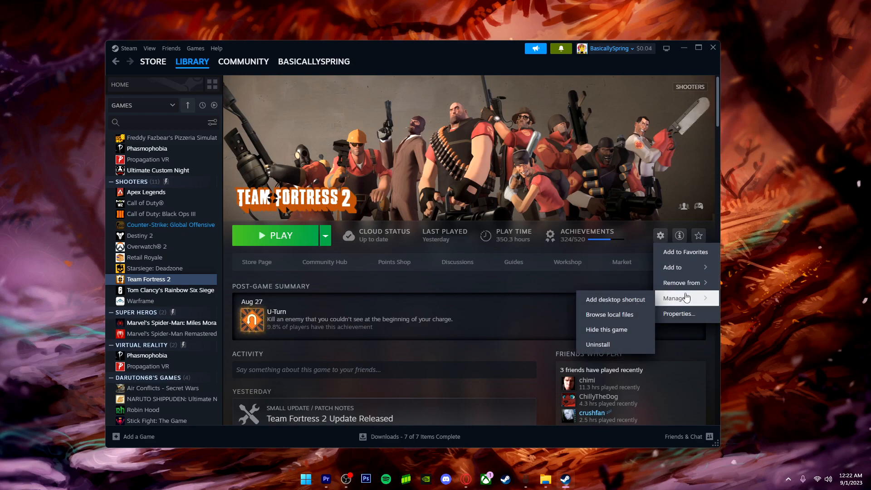
left_click(686, 356)
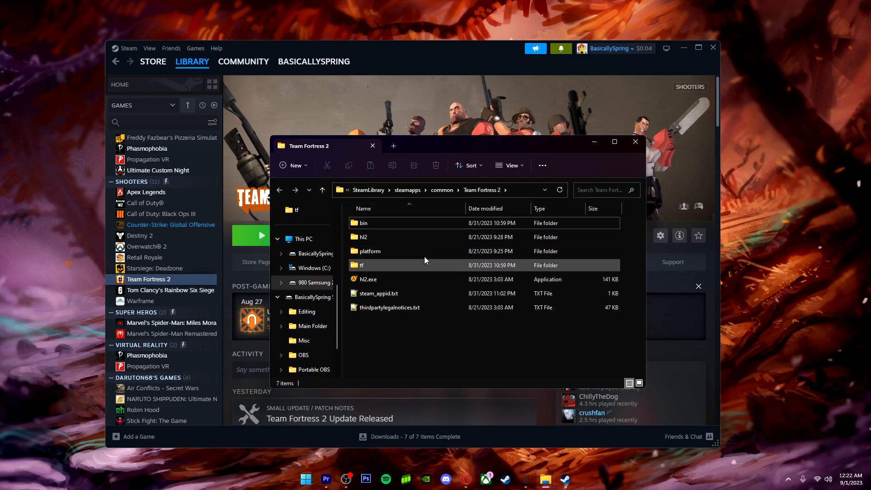
double_click(361, 265)
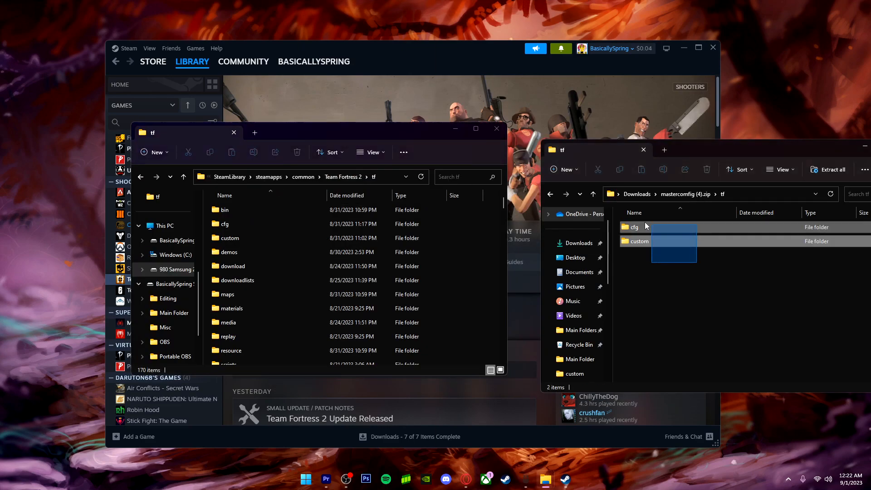
left_click_drag(674, 233, 491, 211)
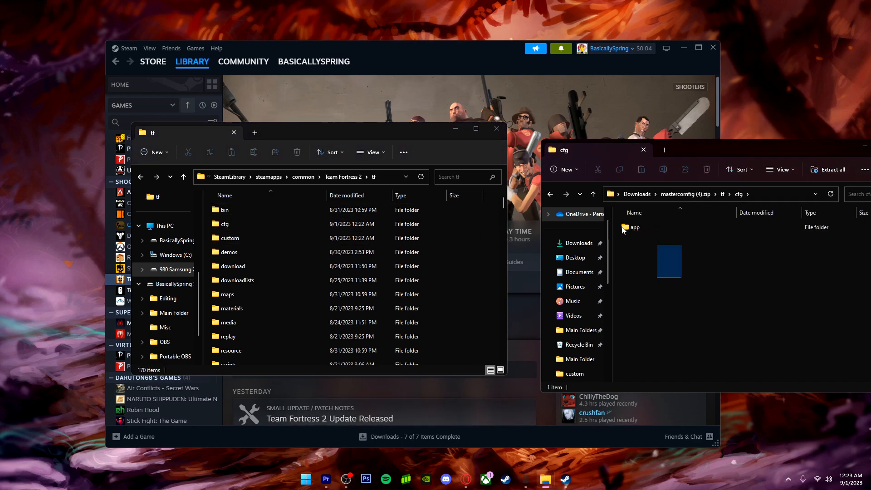
double_click(224, 223)
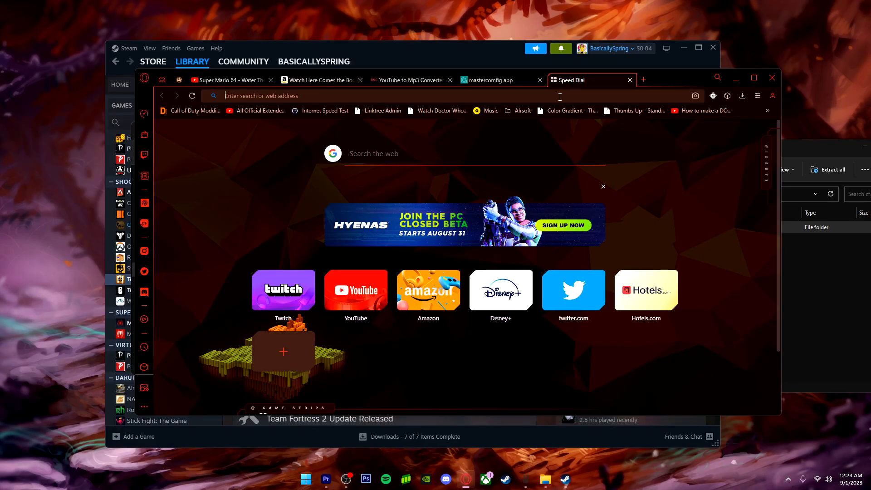
Step: Visit toonhud.com, review the saved custom HUD theme's settings, then start a new tab
type("toonhud.com/user/basicallyspring/")
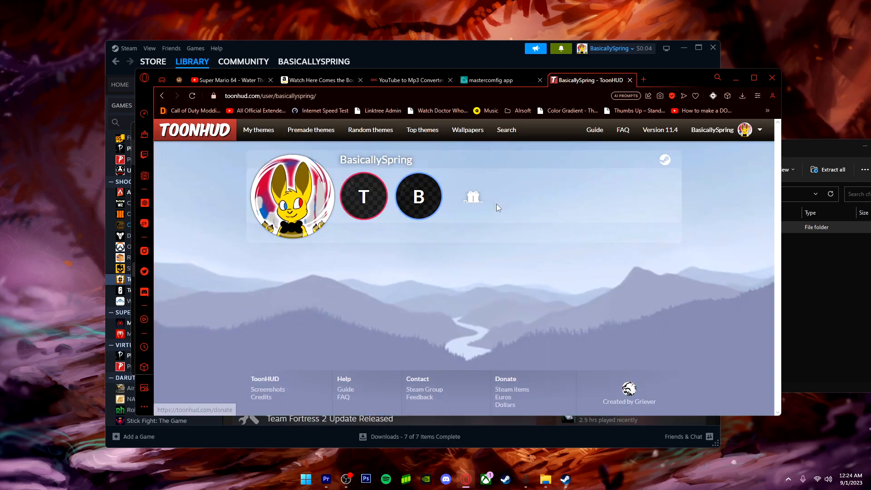
left_click(418, 196)
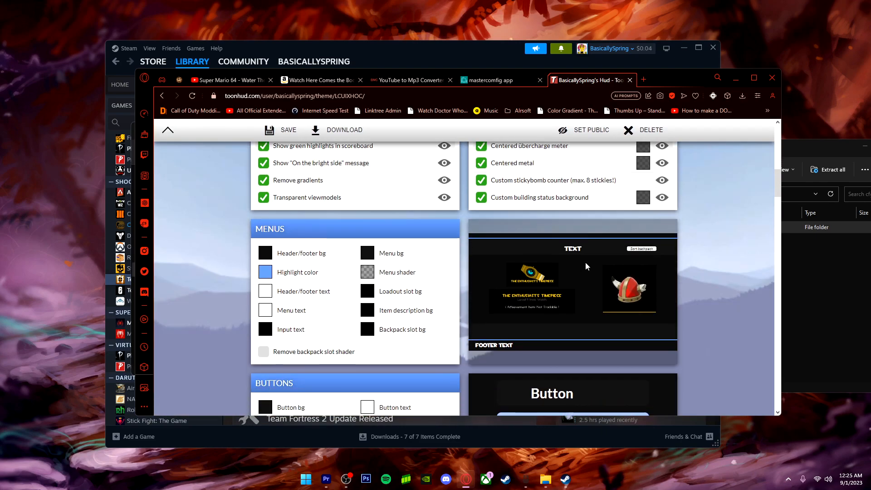
scroll("down", 3)
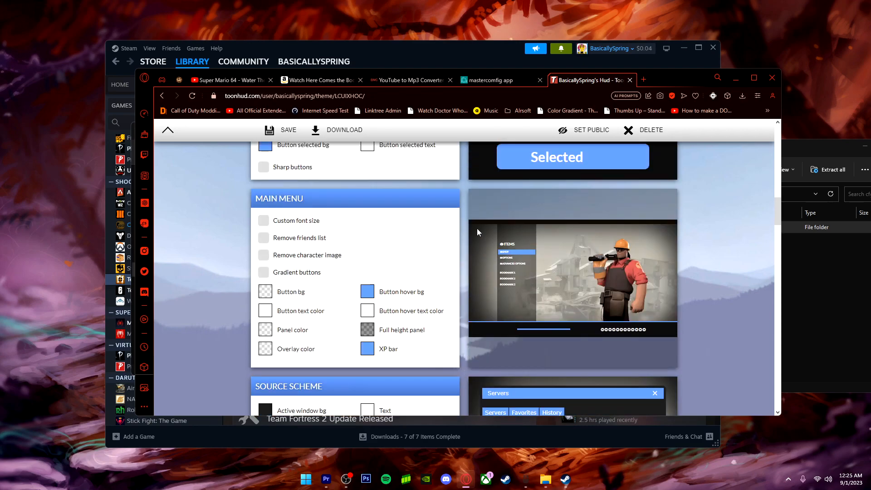
left_click(687, 80)
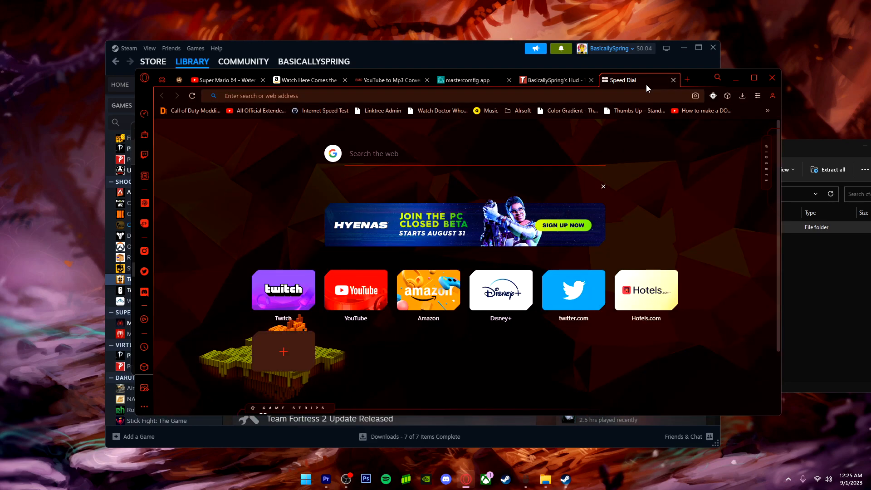
Step: Go to huds.tf (tf2huds.dev) and scroll through the Recent HUDs grid
type("huds.tf")
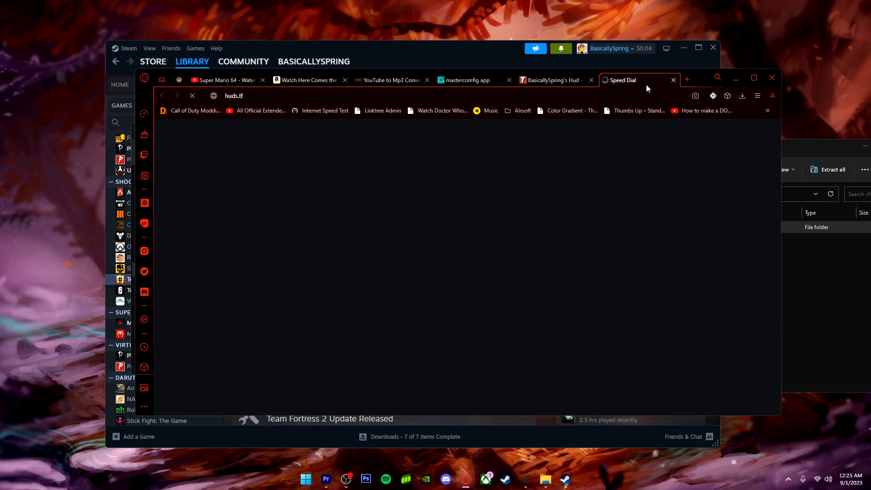
mouse_move(628, 84)
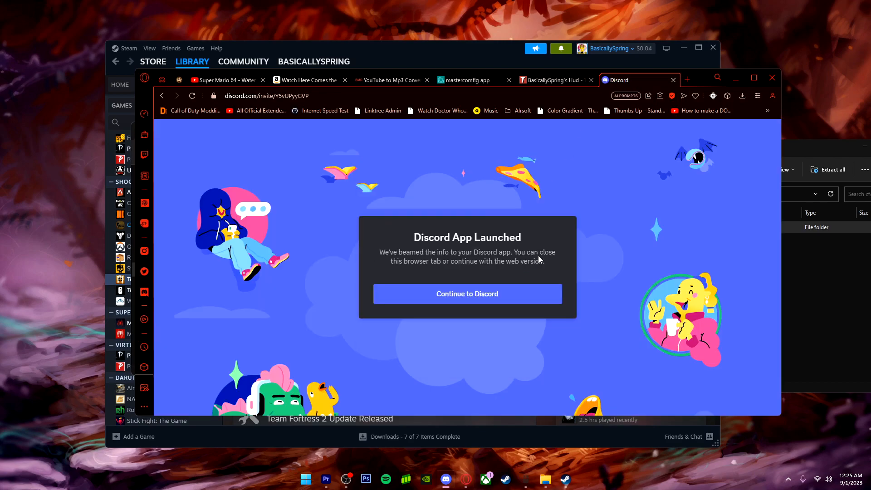
mouse_move(540, 259)
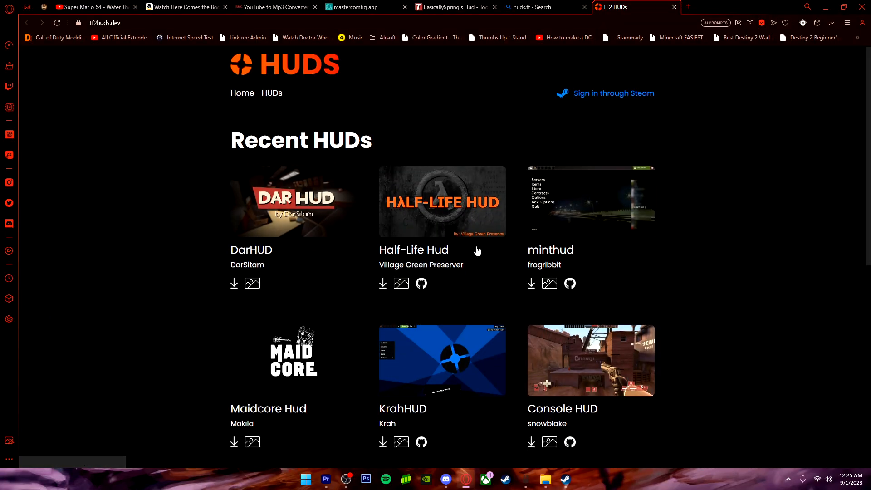
scroll("down", 3)
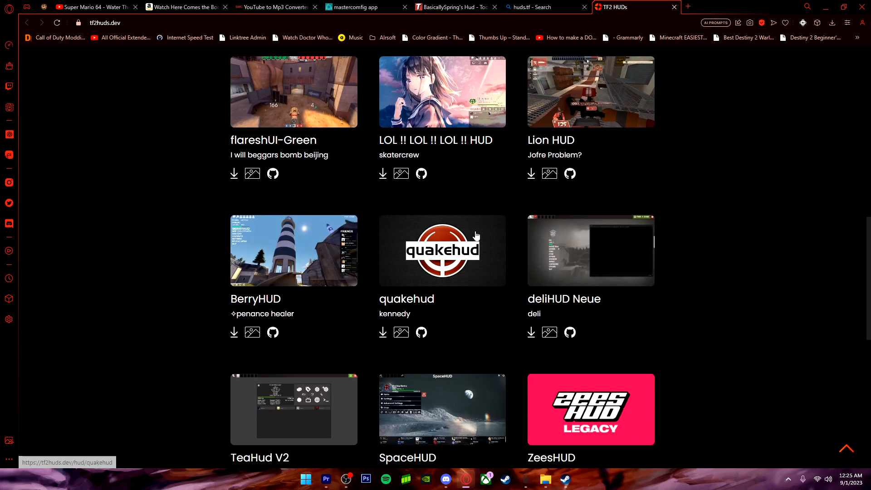
scroll("down", 3)
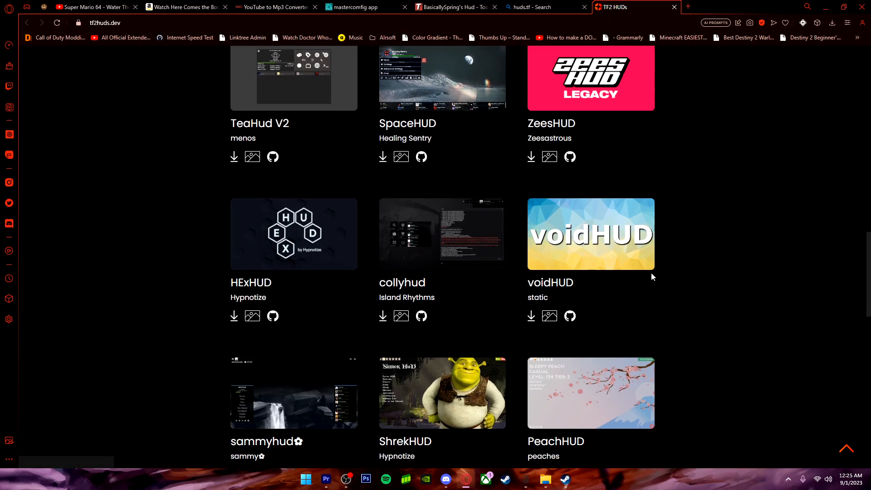
scroll("down", 3)
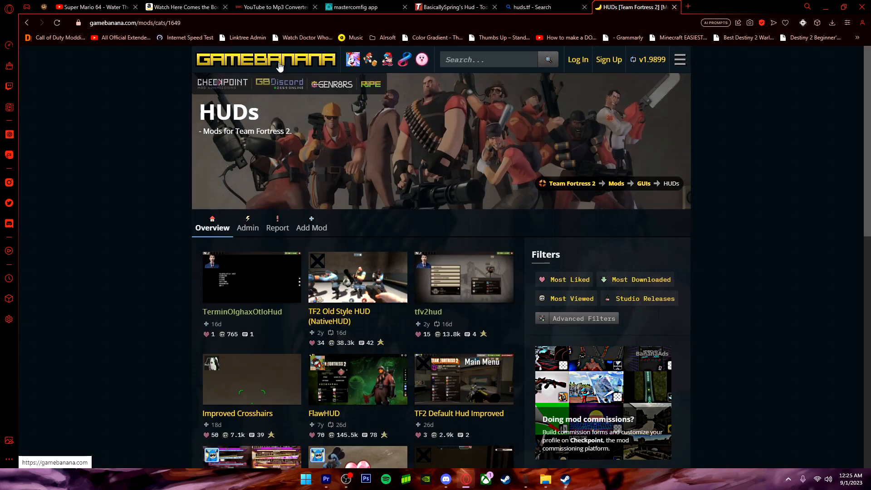
Step: Scroll down through GameBanana's Team Fortress 2 HUDs category listing
scroll("down", 3)
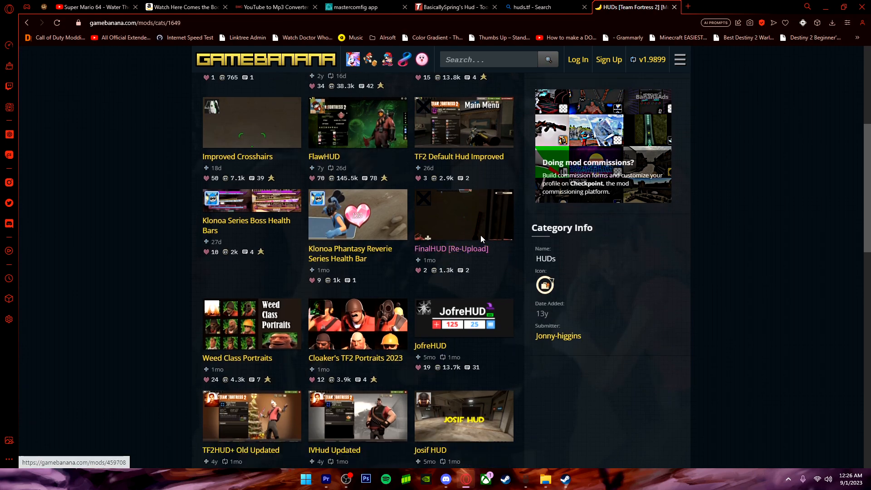
scroll("down", 3)
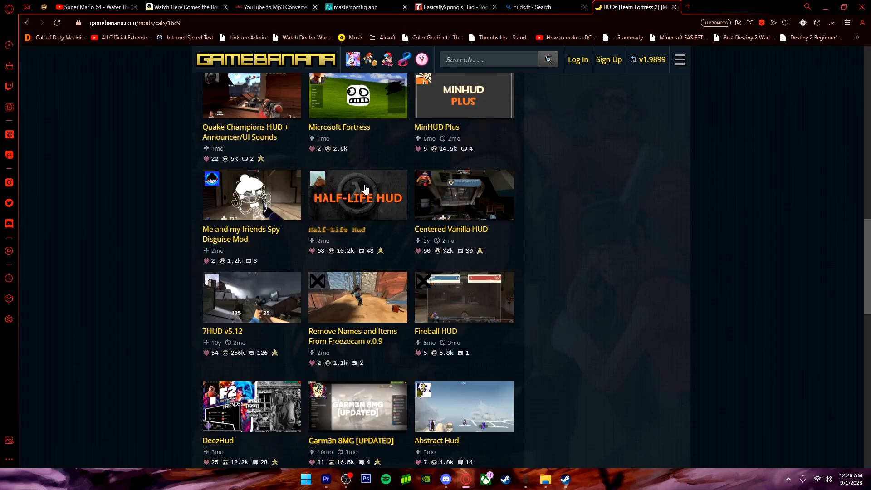
scroll("down", 3)
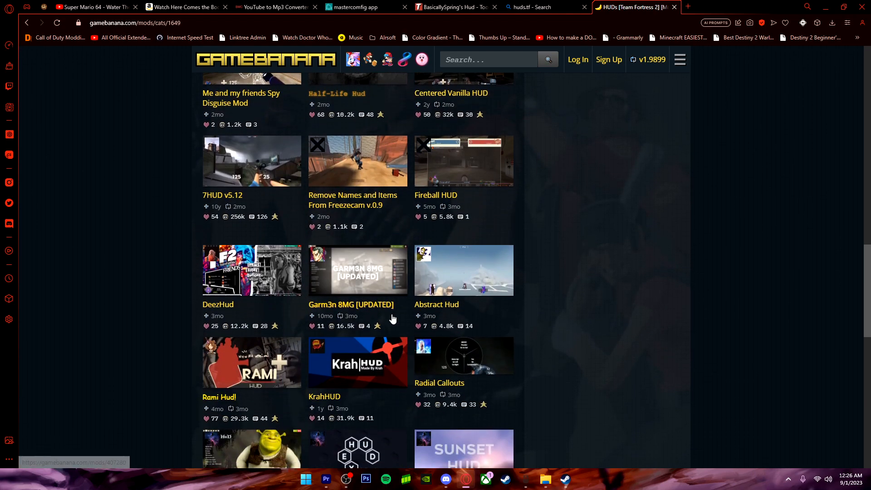
scroll("down", 3)
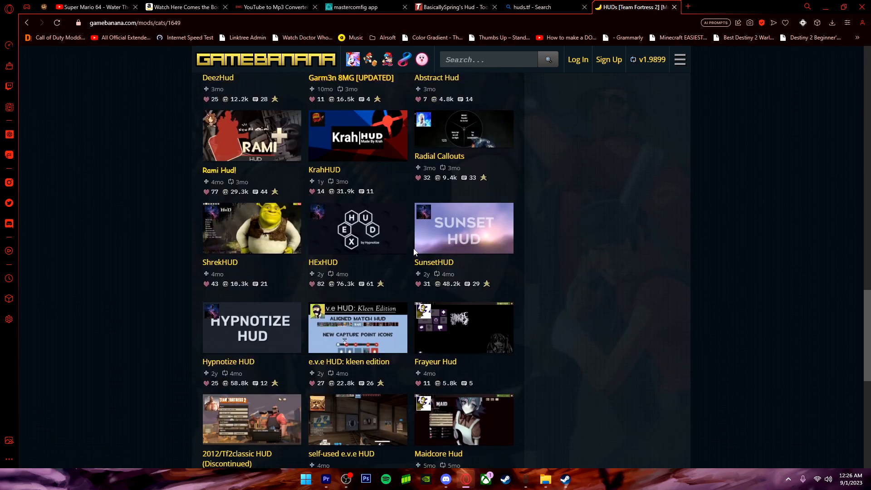
scroll("down", 3)
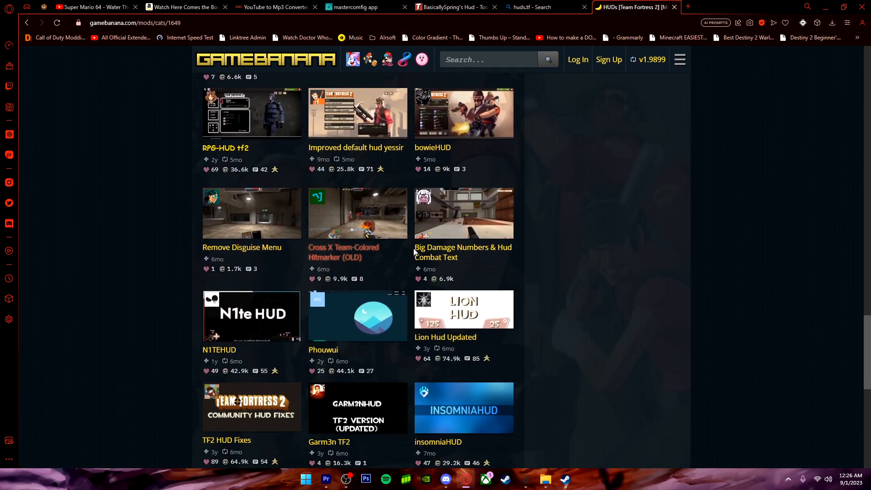
scroll("down", 3)
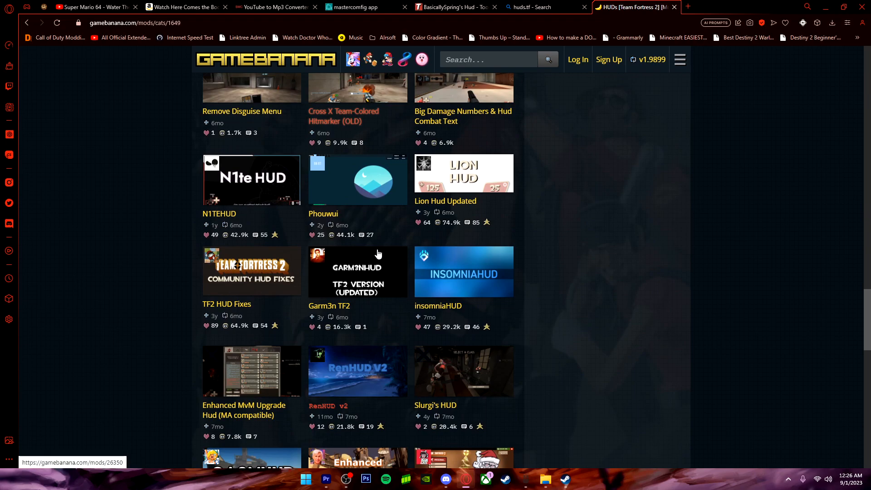
scroll("down", 3)
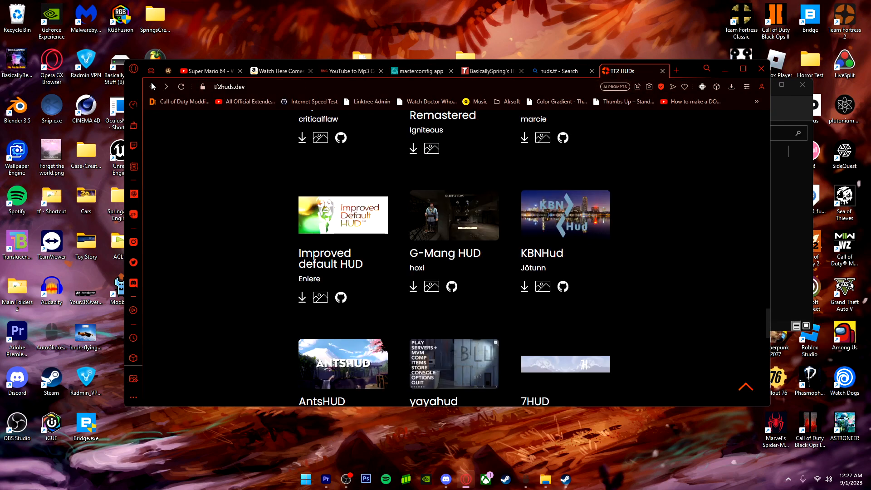
Step: Download SpaceHUD from its tf2huds.dev page and open the finished SpaceHUD-main.zip
scroll("down", 3)
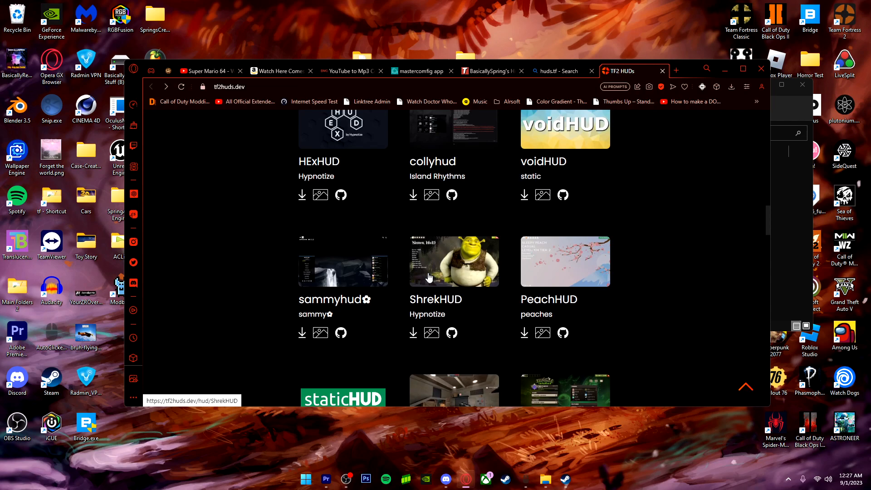
scroll("down", 3)
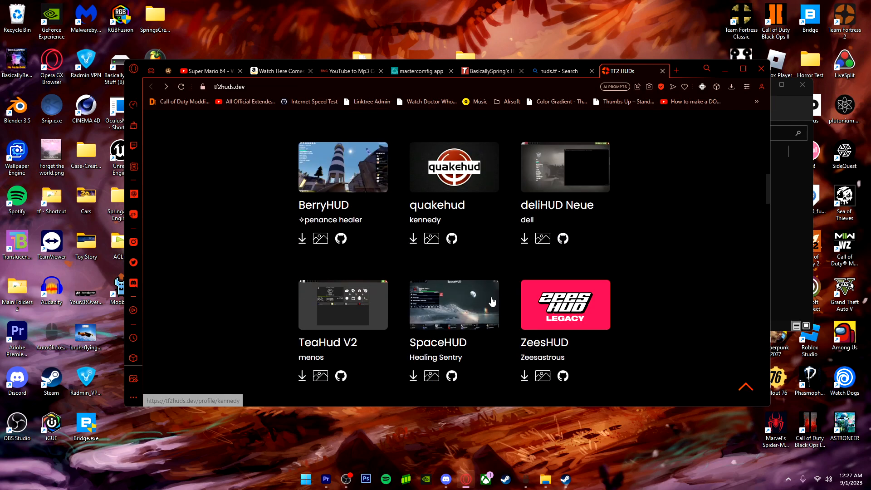
left_click(454, 304)
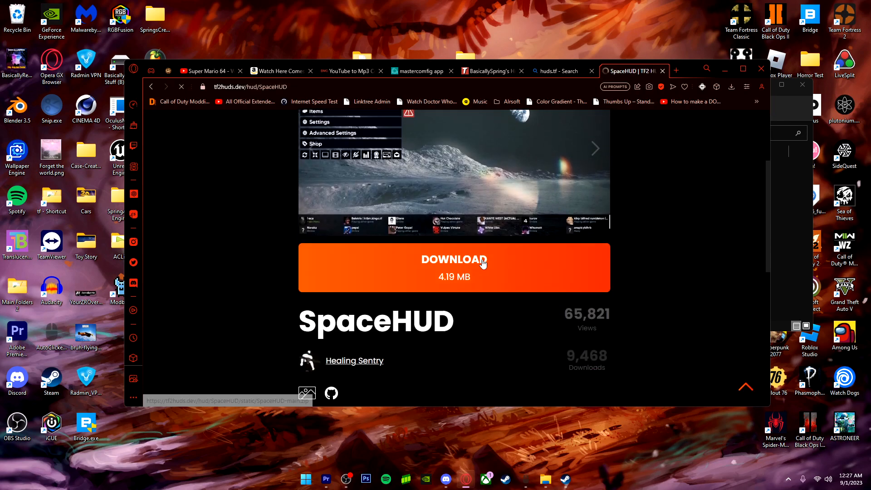
left_click(454, 258)
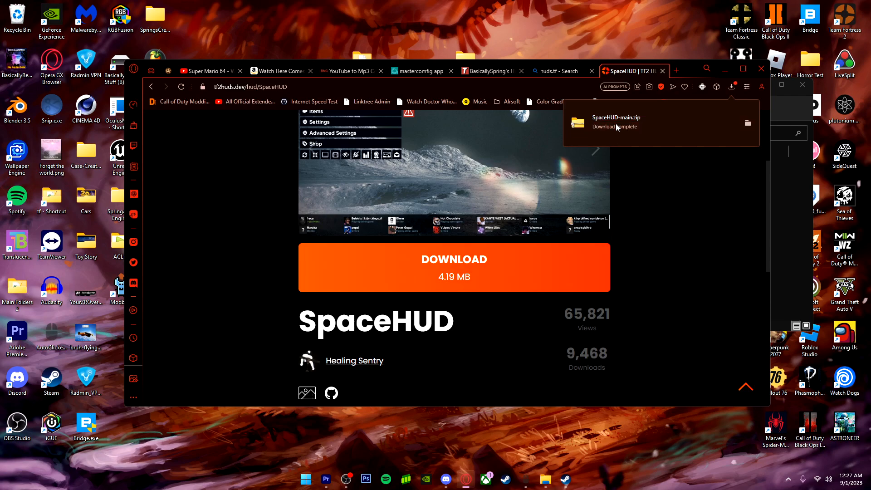
left_click(615, 123)
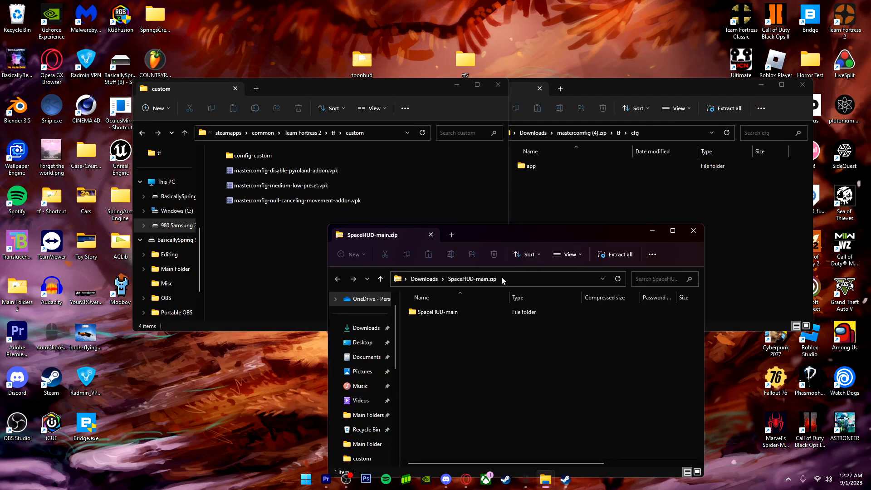
Step: Go into the Team Fortress 2 game folder and its tf subfolder
left_click(294, 199)
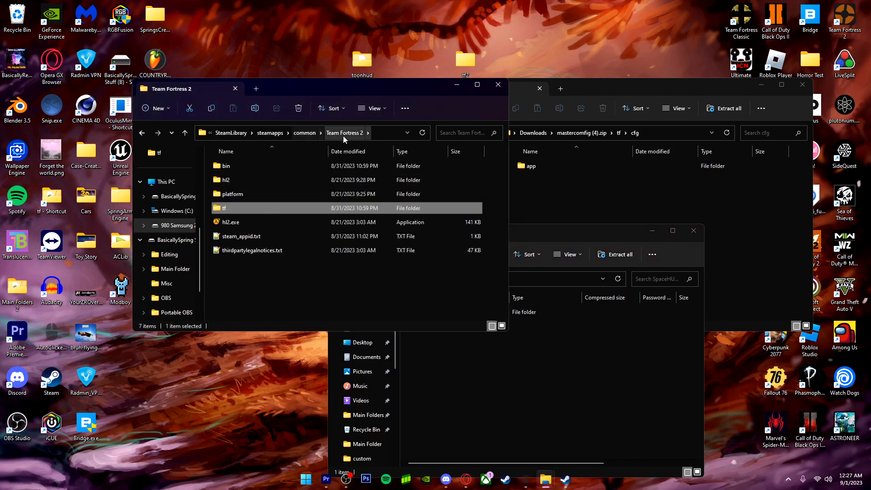
double_click(226, 207)
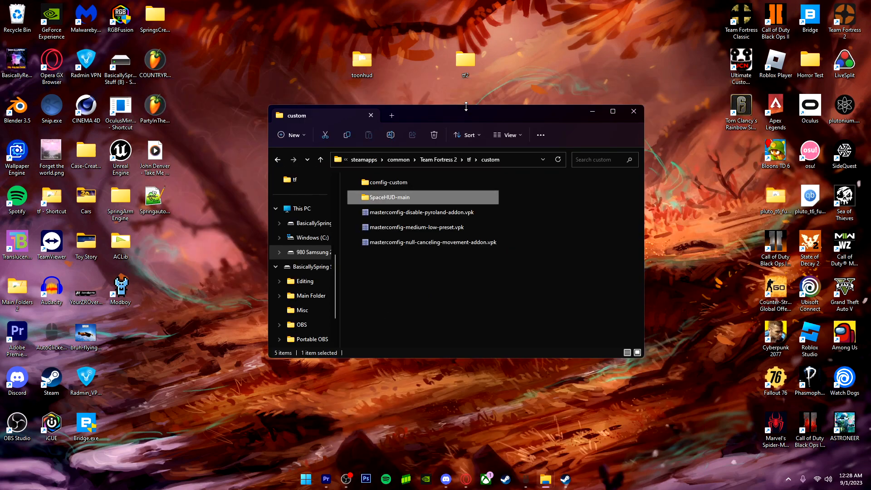
mouse_move(466, 105)
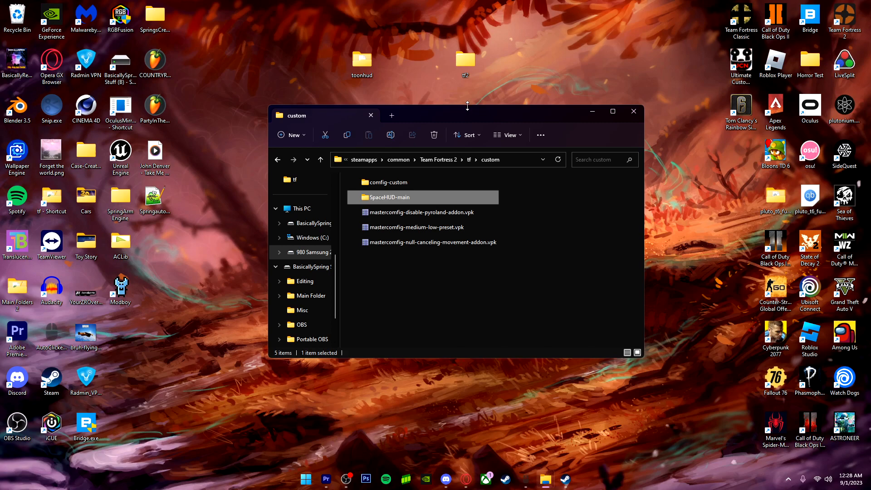
mouse_move(528, 150)
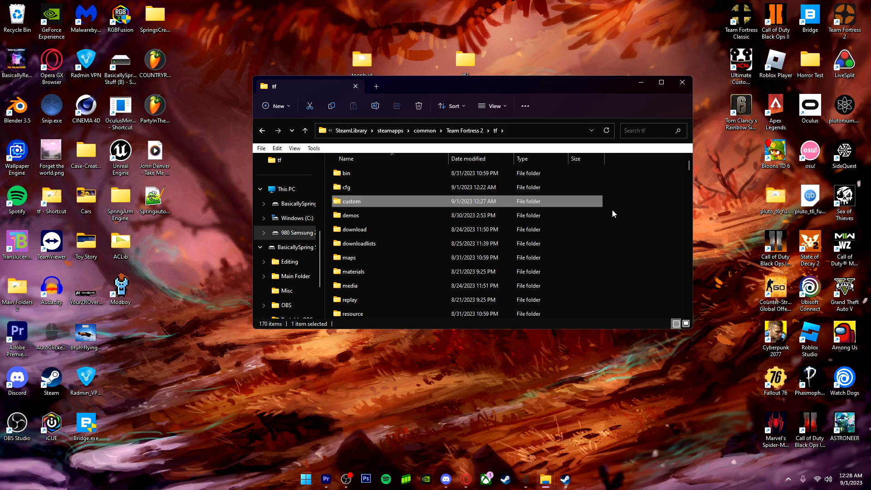
mouse_move(652, 220)
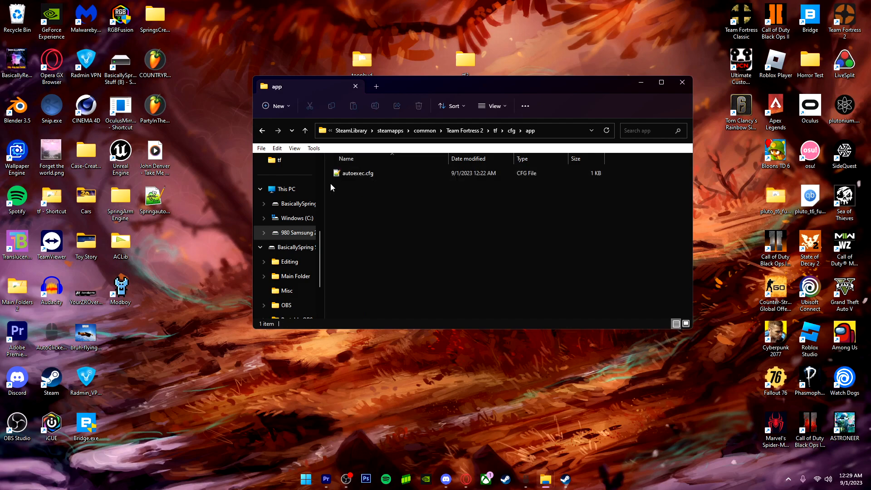
Step: Open autoexec.cfg from tf/cfg/app in Notepad++
left_click(357, 173)
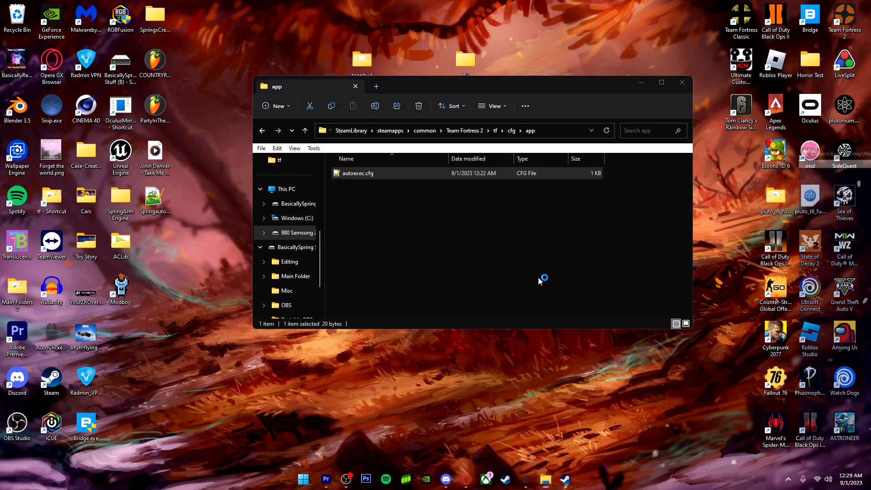
double_click(356, 172)
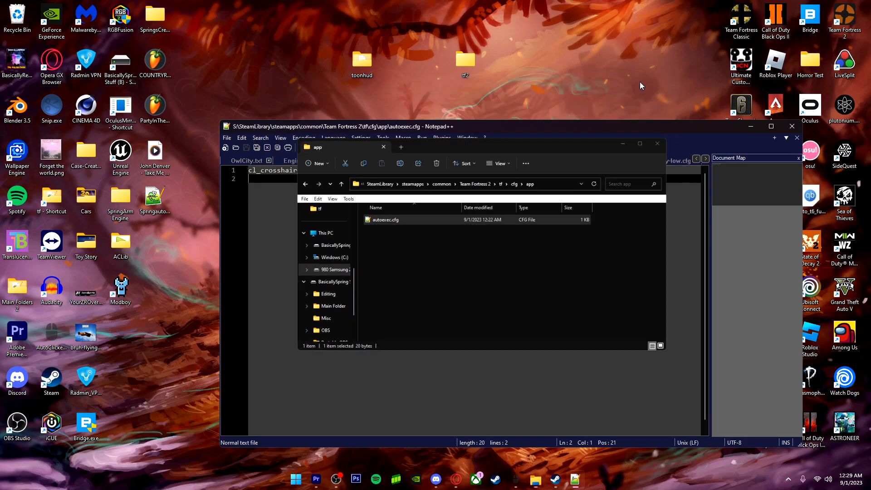
Step: Bring the Notepad++ window with the autoexec.cfg tab to the front
left_click(383, 147)
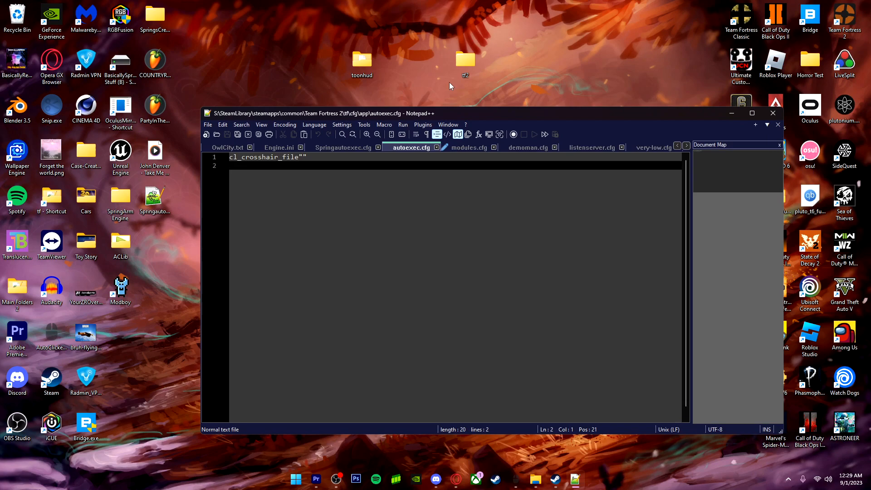
left_click(464, 60)
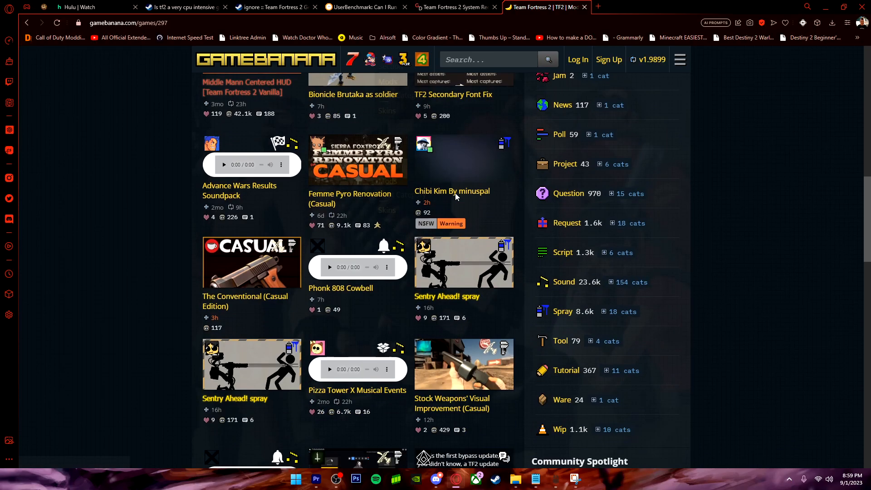
Step: Scroll through GameBanana's newest Team Fortress 2 mods listing
scroll("up", 3)
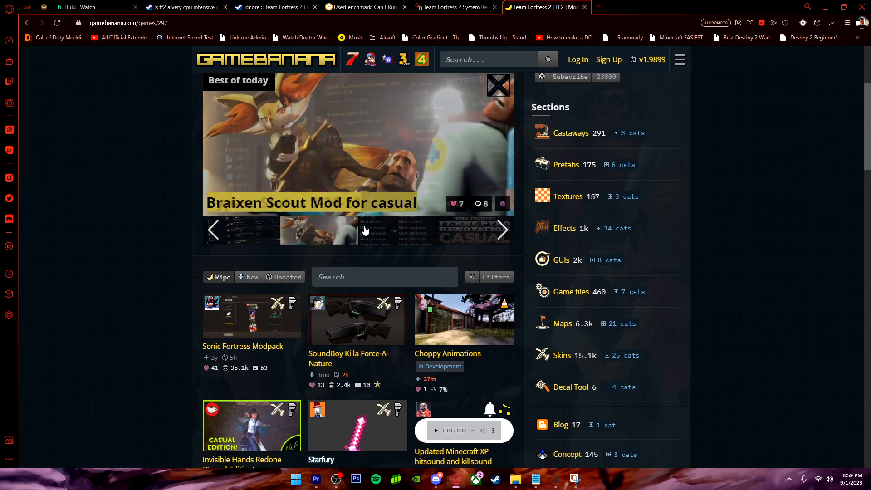
scroll("down", 3)
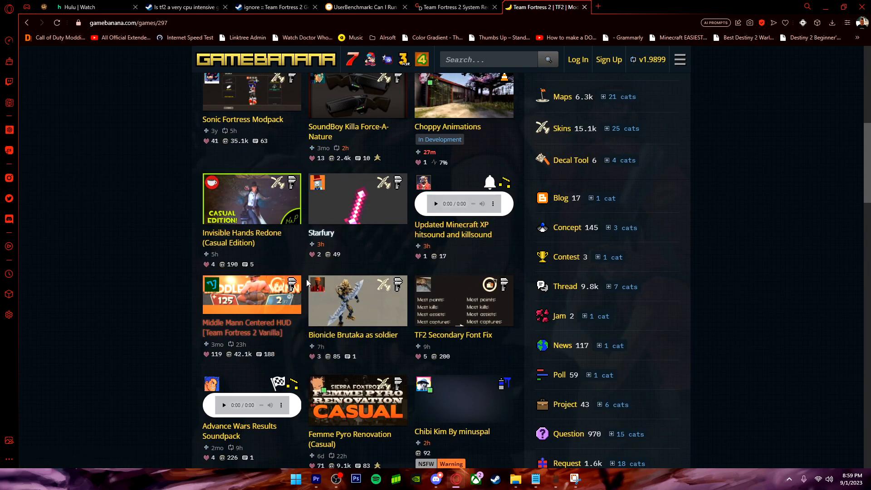
scroll("down", 3)
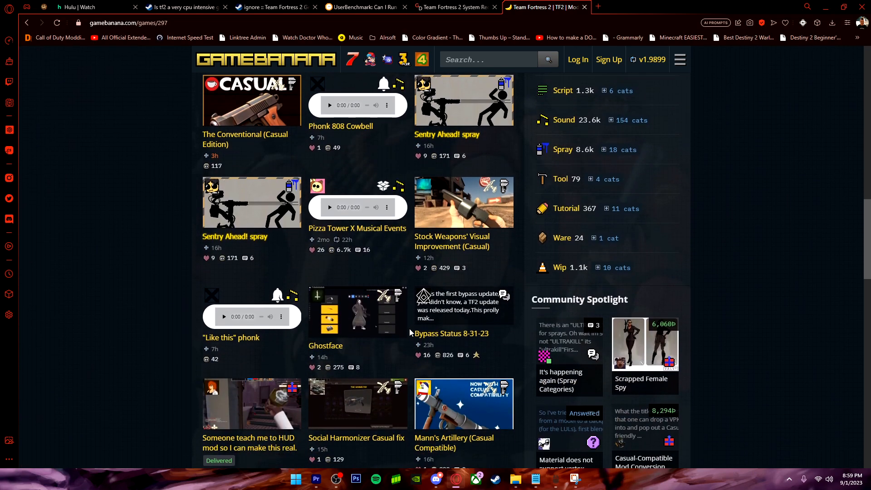
scroll("down", 3)
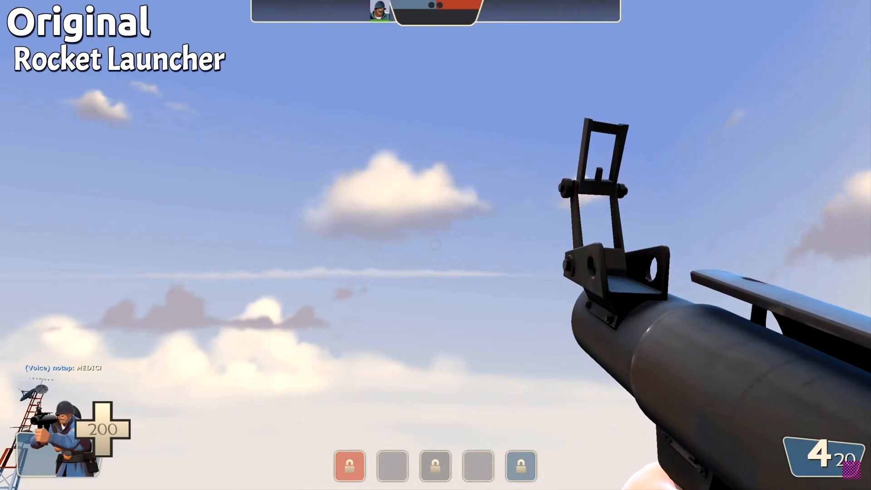
Step: Fire one rocket from the stock Rocket Launcher, leaving 3 loaded
left_click(435, 245)
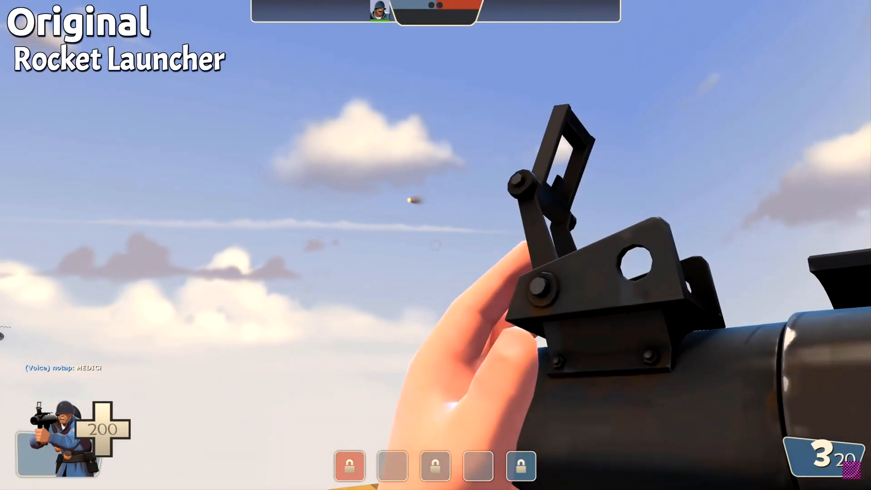